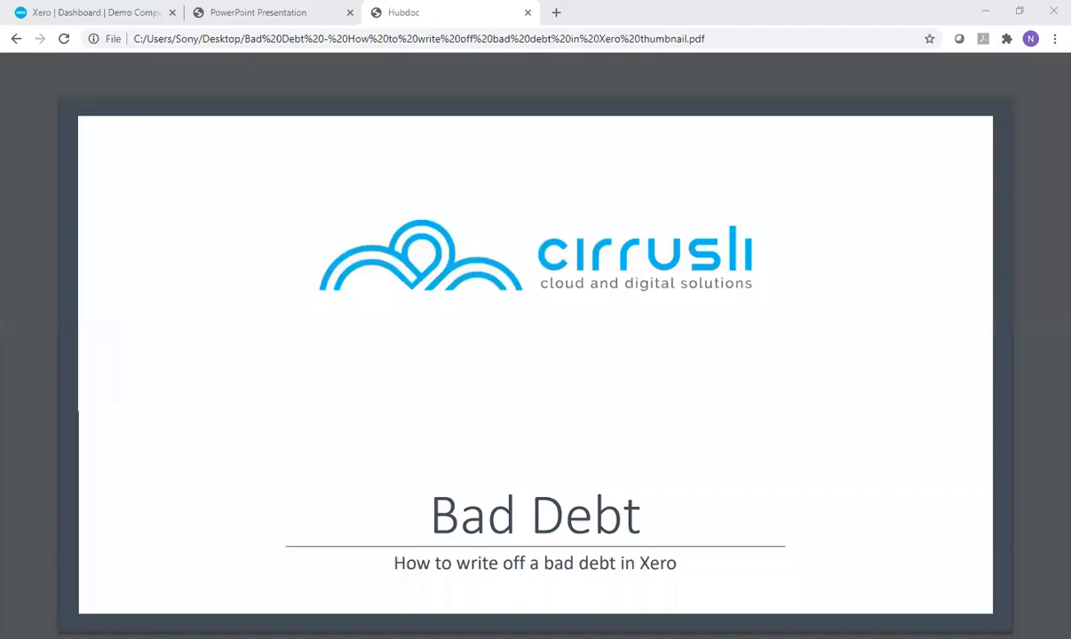
pyautogui.moveTo(321, 422)
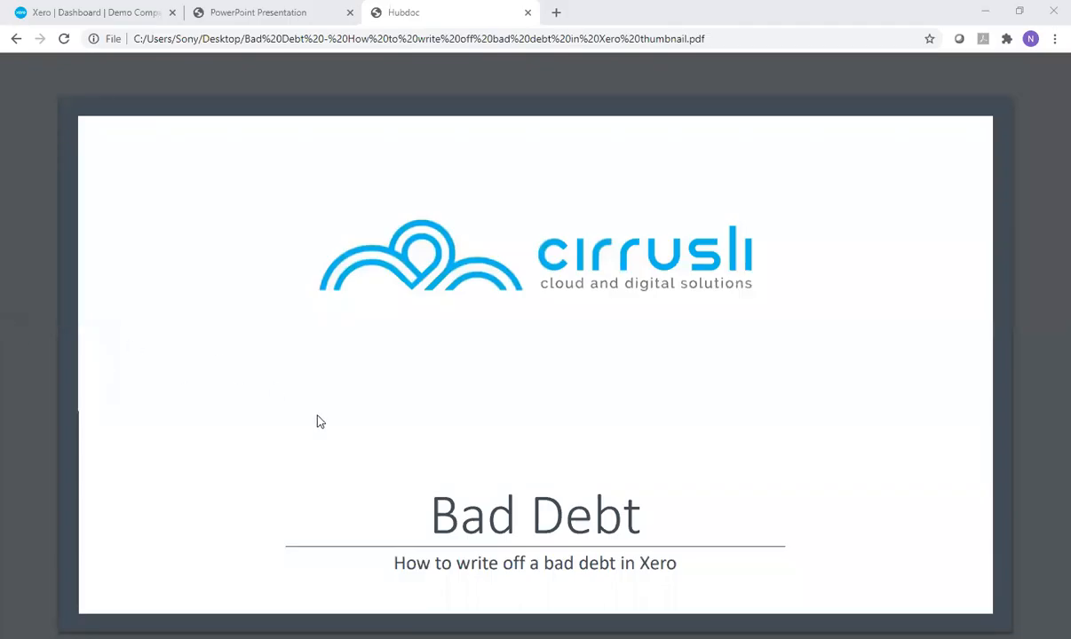
pyautogui.moveTo(422, 435)
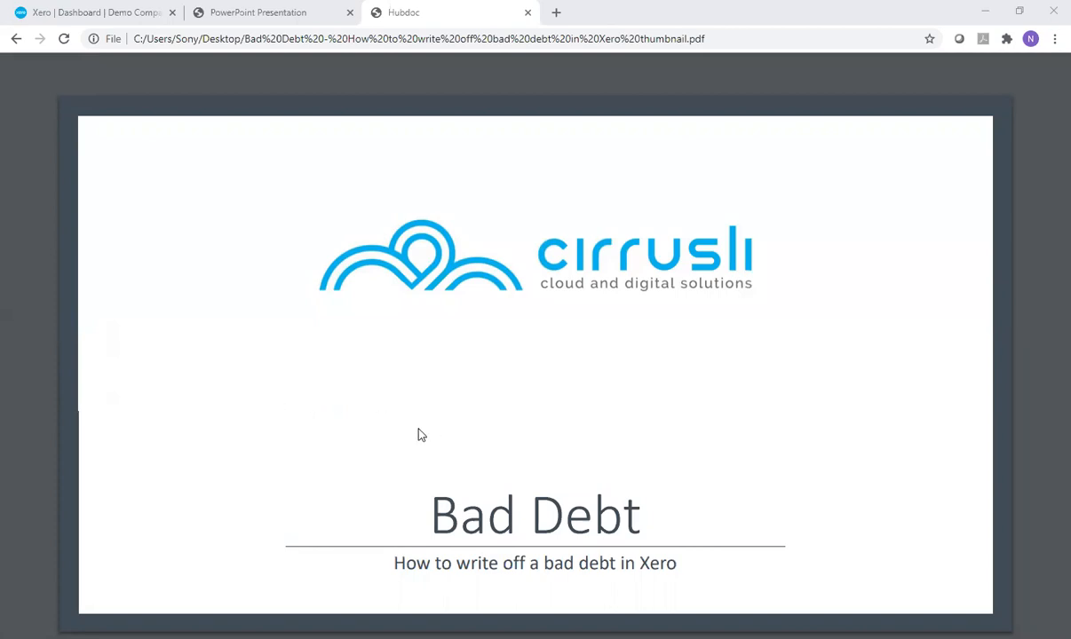
pyautogui.moveTo(453, 494)
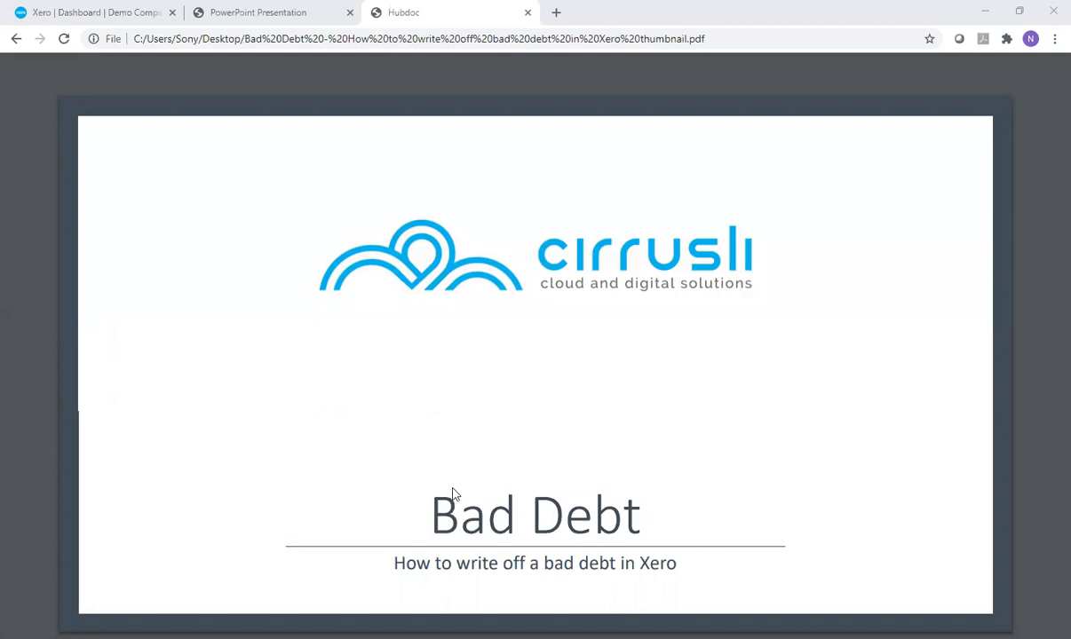
pyautogui.moveTo(394, 497)
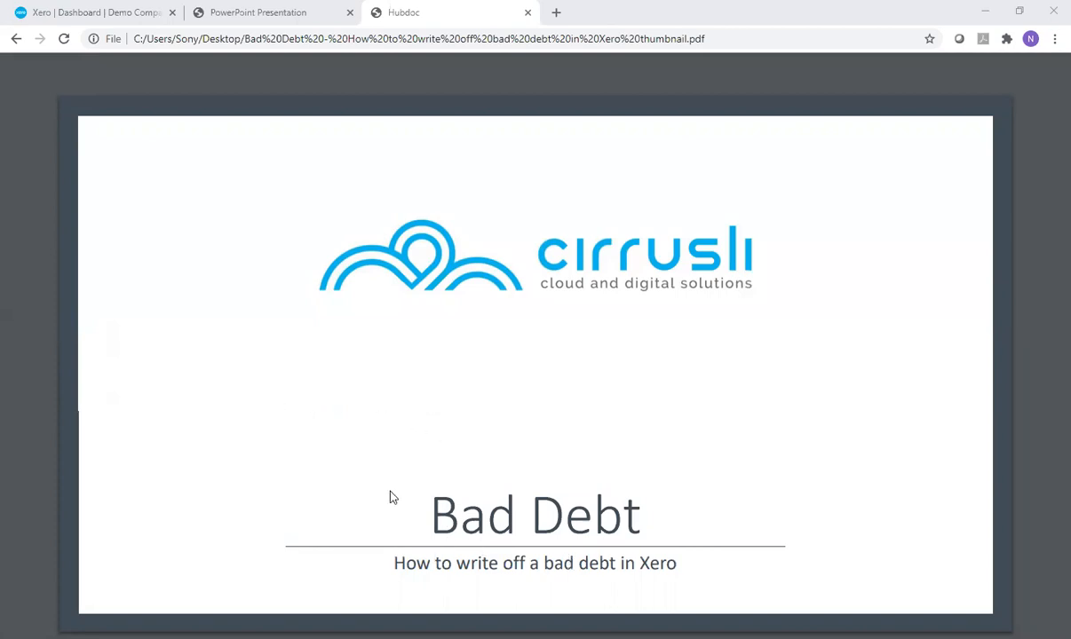
pyautogui.moveTo(419, 451)
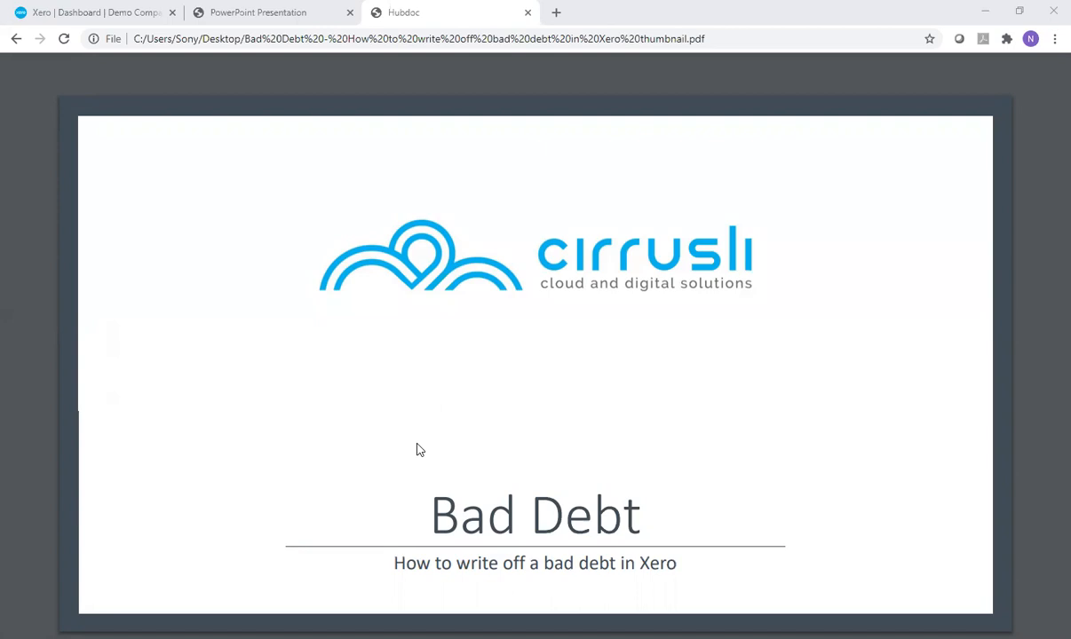
pyautogui.moveTo(437, 306)
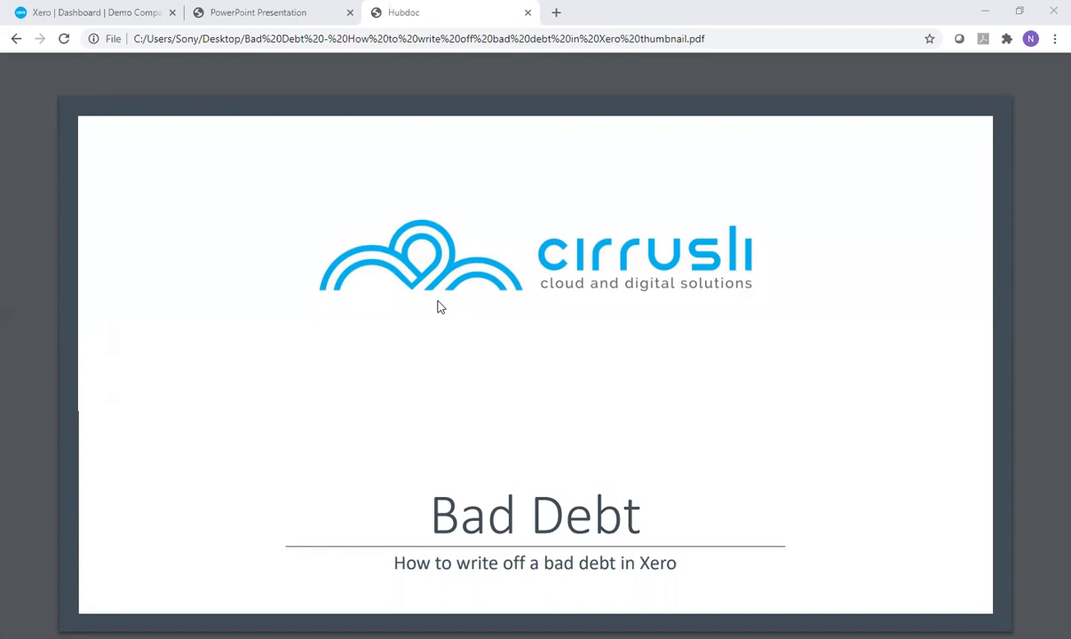
pyautogui.moveTo(245, 245)
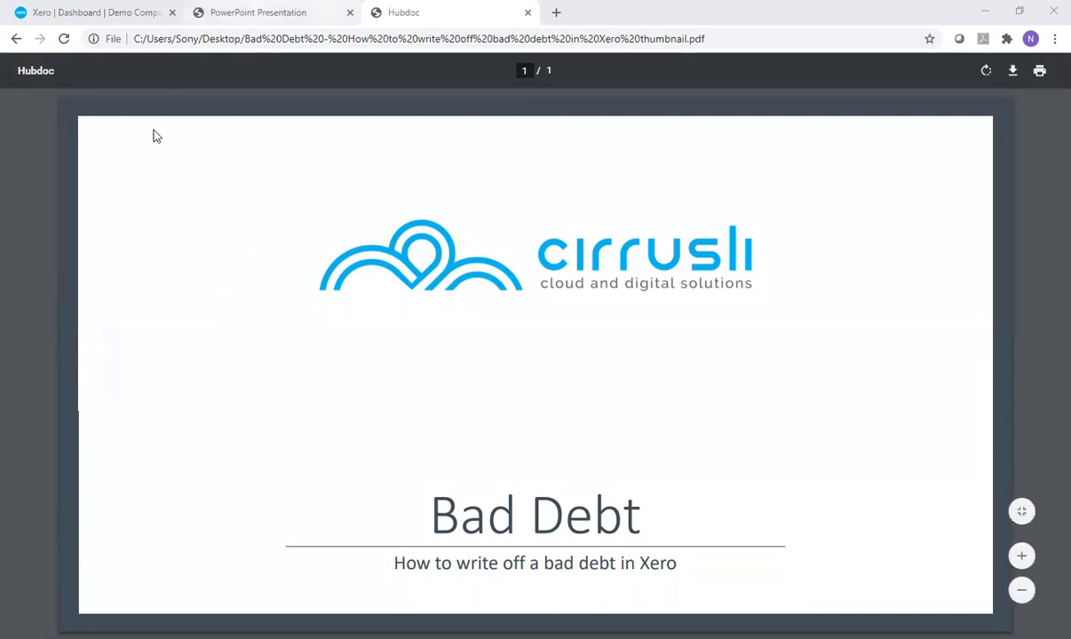
# Bring up the Points to consider PDF slide on checks before writing off a debt.
pyautogui.click(257, 12)
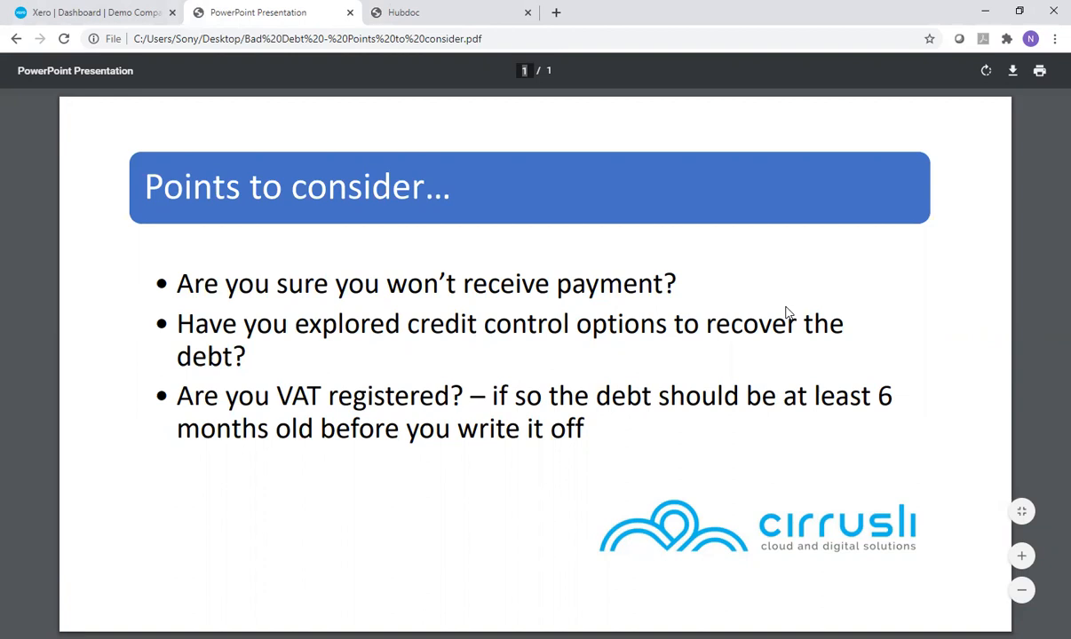
pyautogui.moveTo(360, 157)
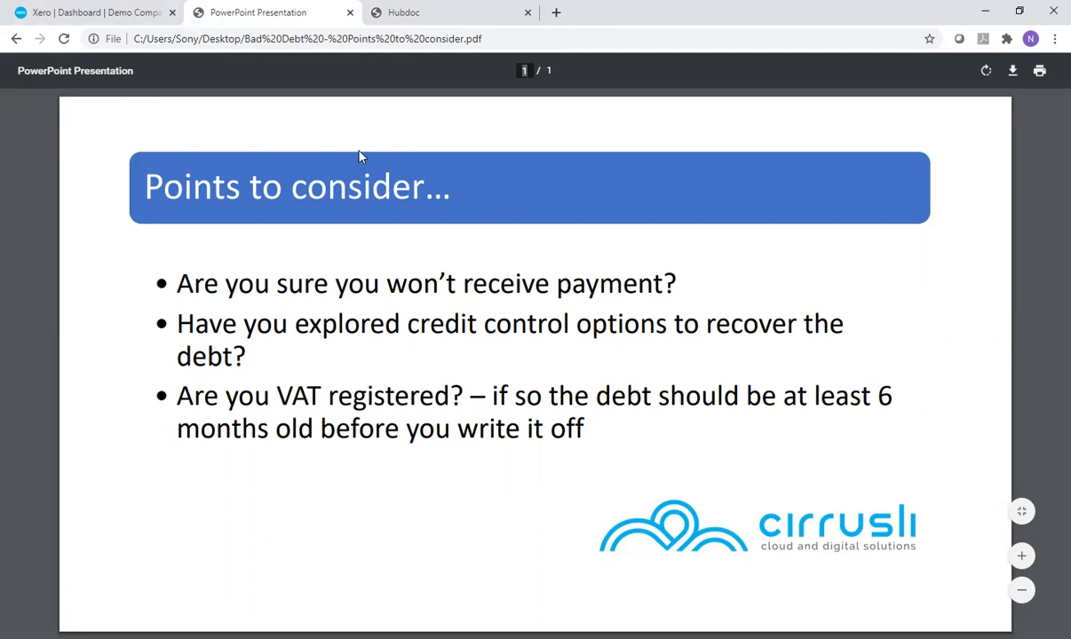
# Go from the Demo Company dashboard to Chart of accounts via the Accounting menu.
pyautogui.click(89, 13)
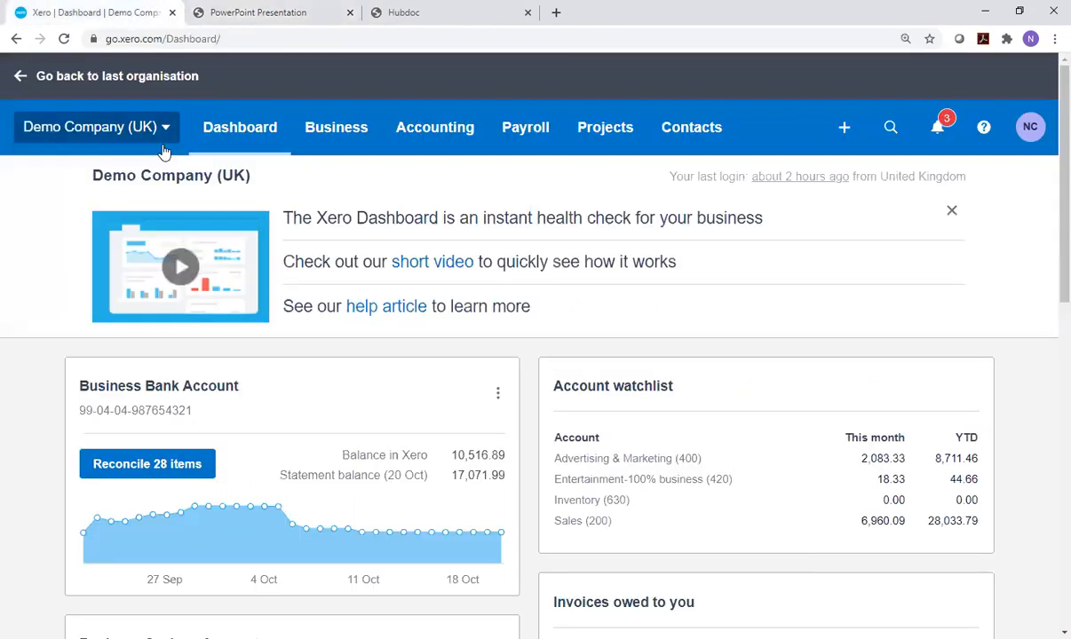
pyautogui.moveTo(702, 367)
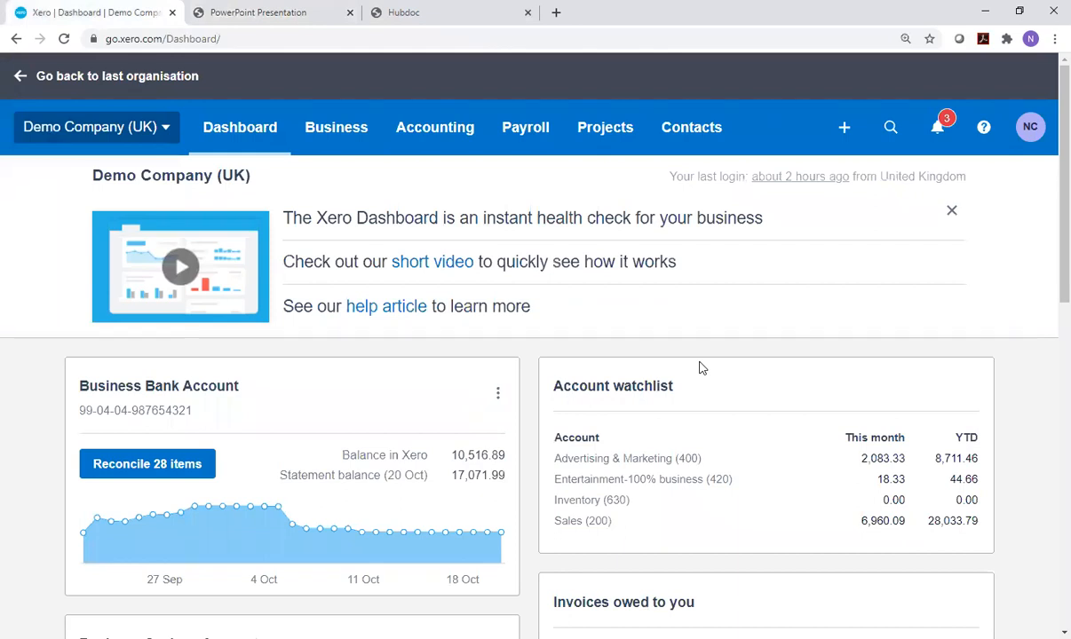
pyautogui.moveTo(435, 128)
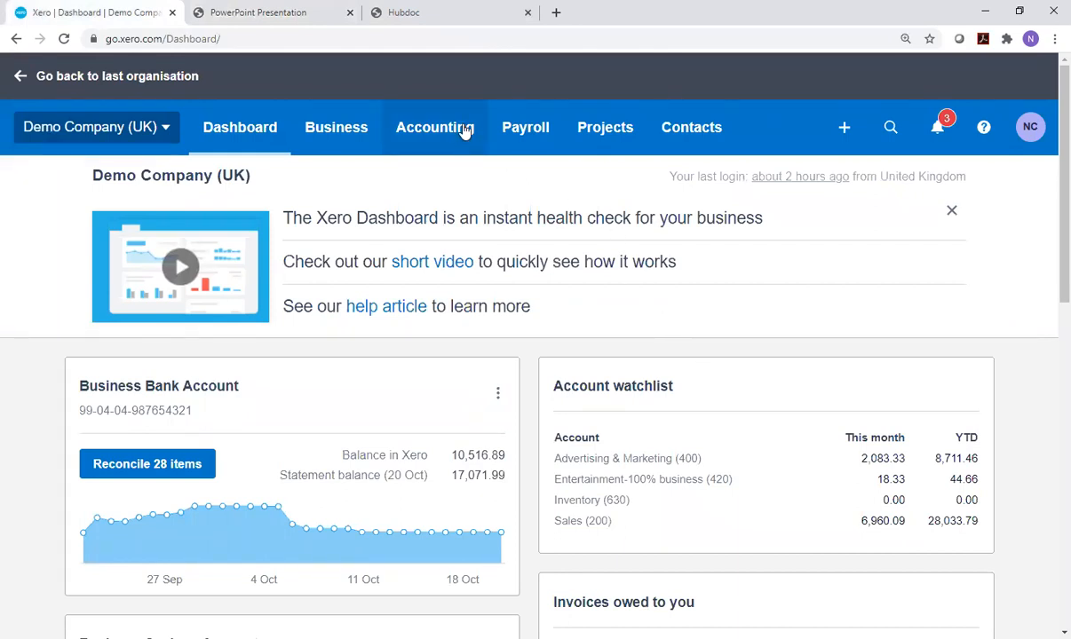
pyautogui.click(434, 127)
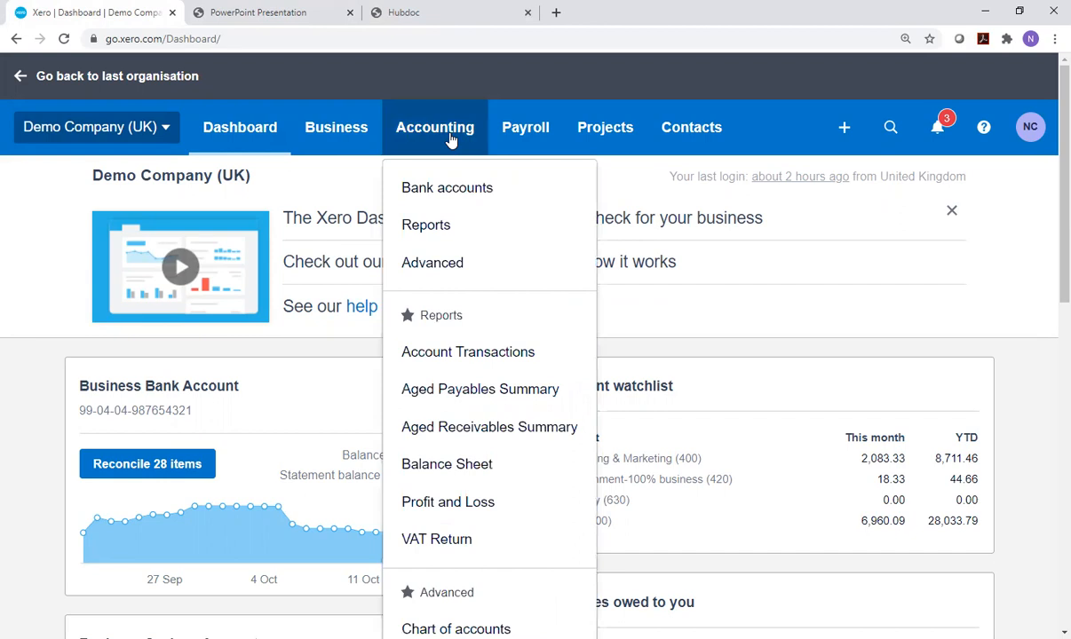
pyautogui.moveTo(447, 501)
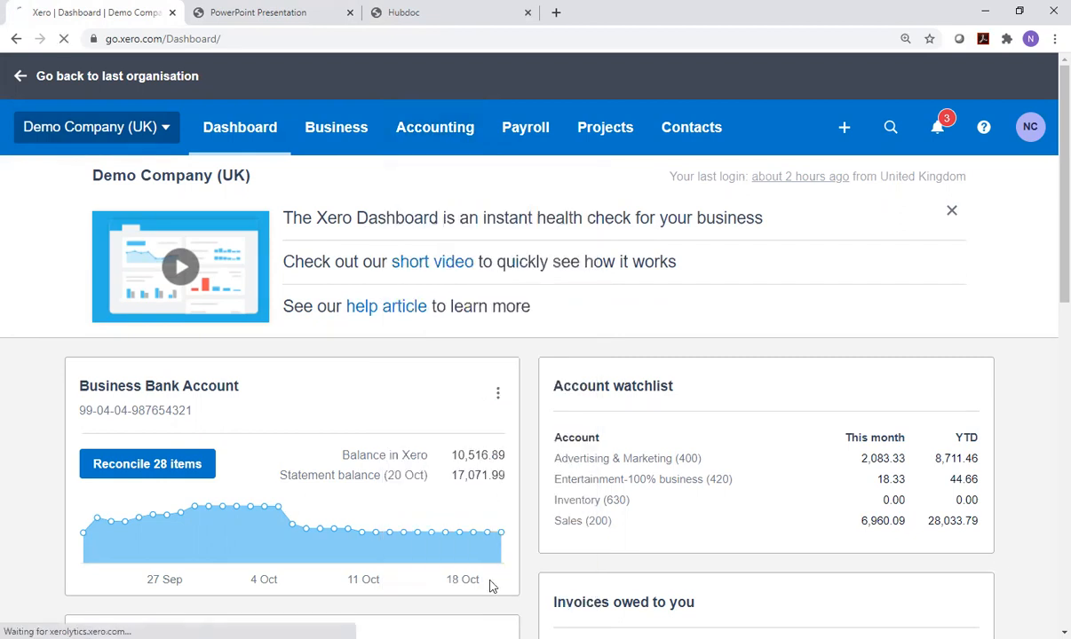
pyautogui.click(433, 128)
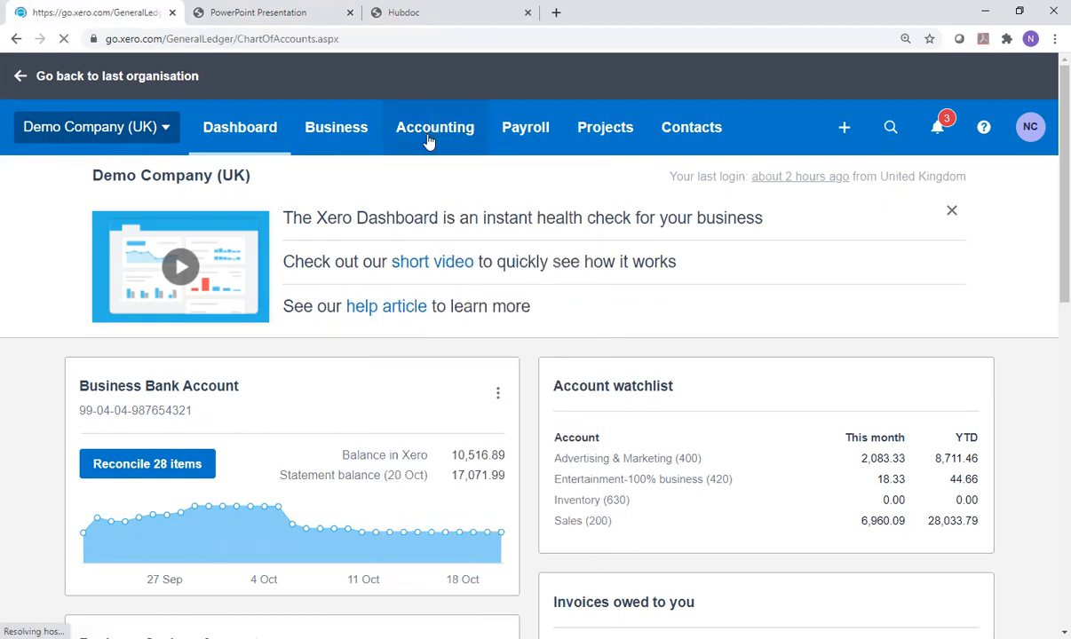
# Search the chart of accounts for 'bad debt' and find no matching account.
pyautogui.click(433, 128)
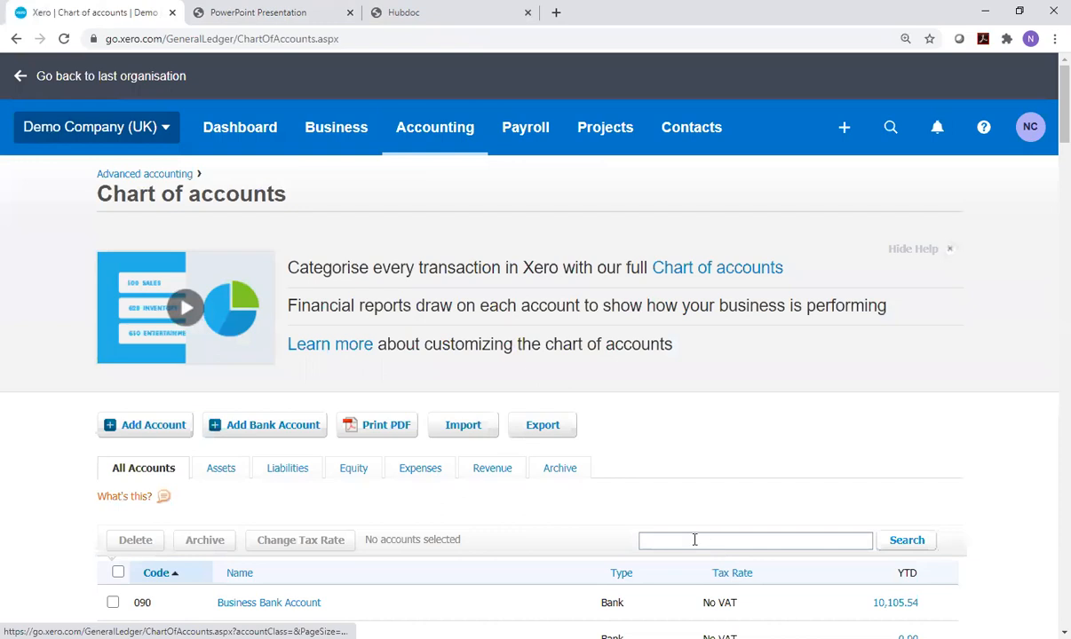
pyautogui.write('bad debt')
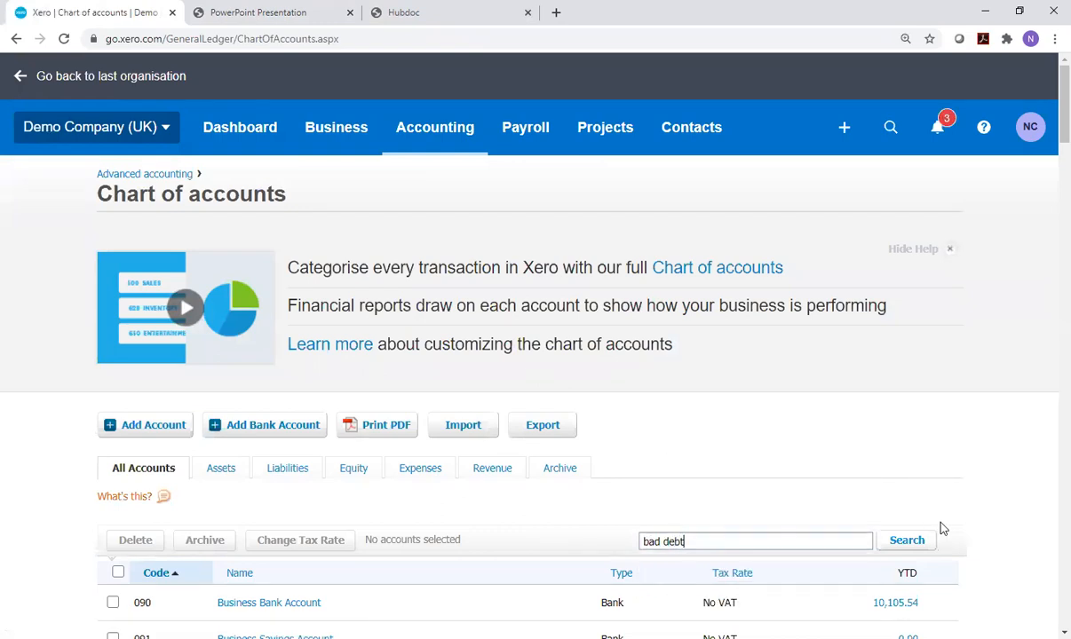
pyautogui.click(906, 540)
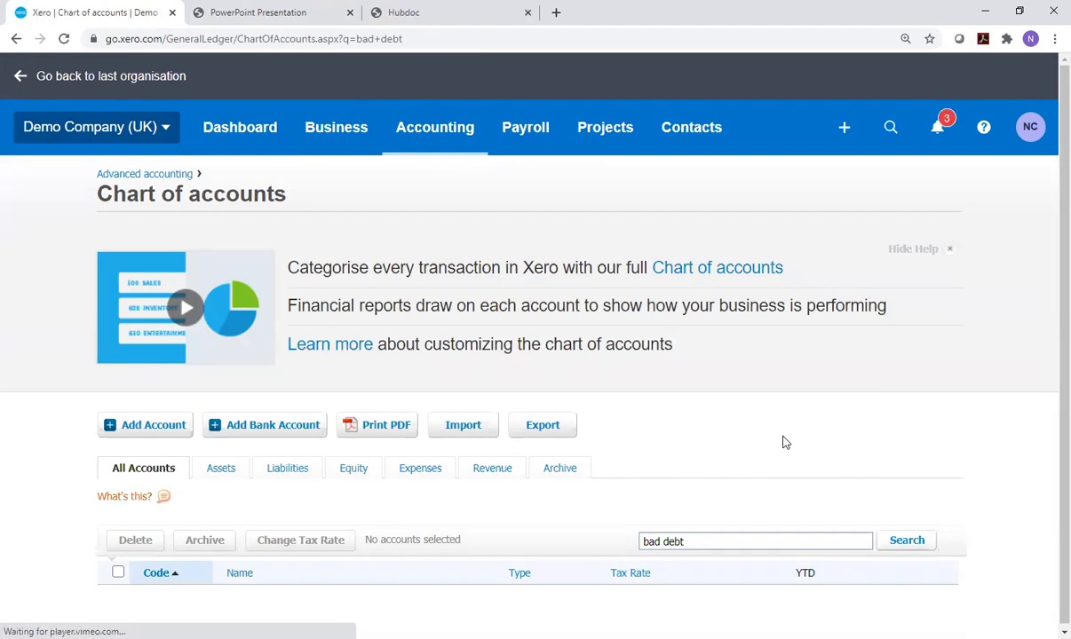
pyautogui.moveTo(610, 523)
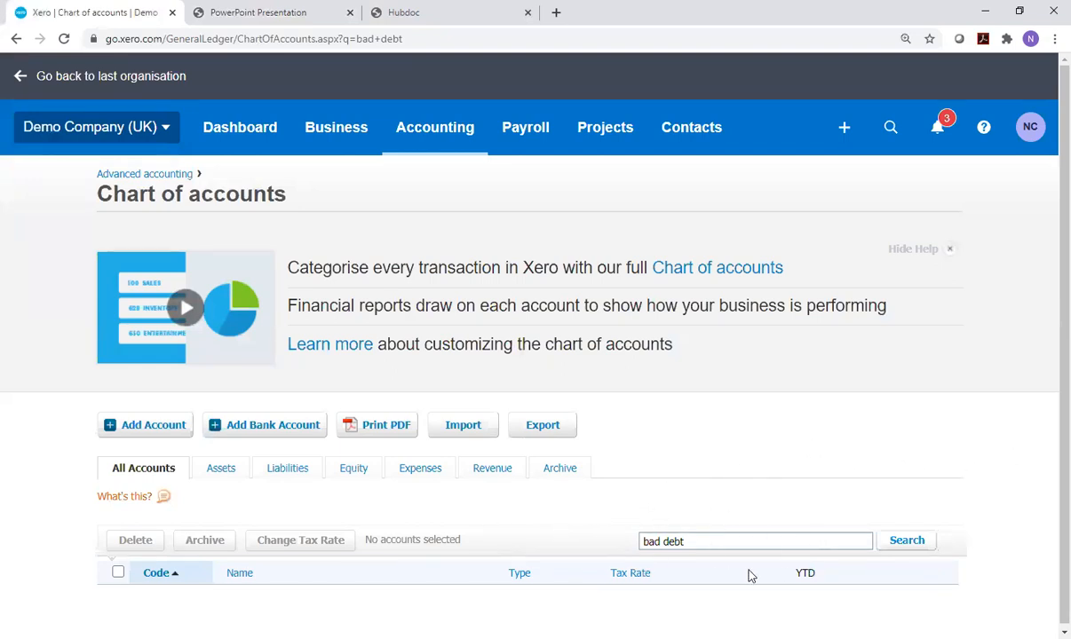
pyautogui.moveTo(646, 511)
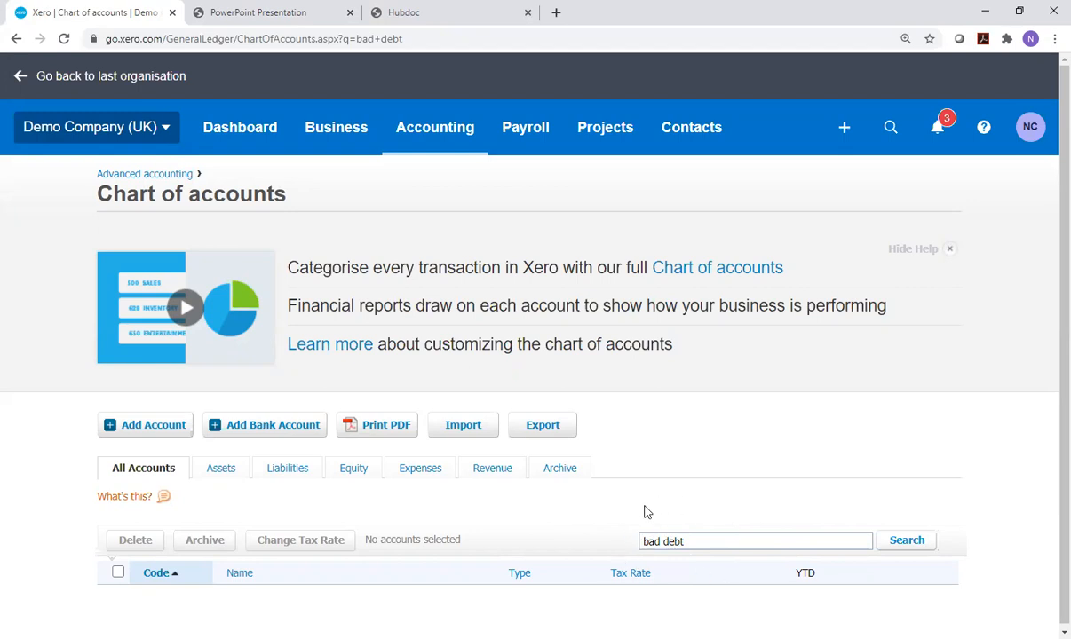
pyautogui.moveTo(632, 557)
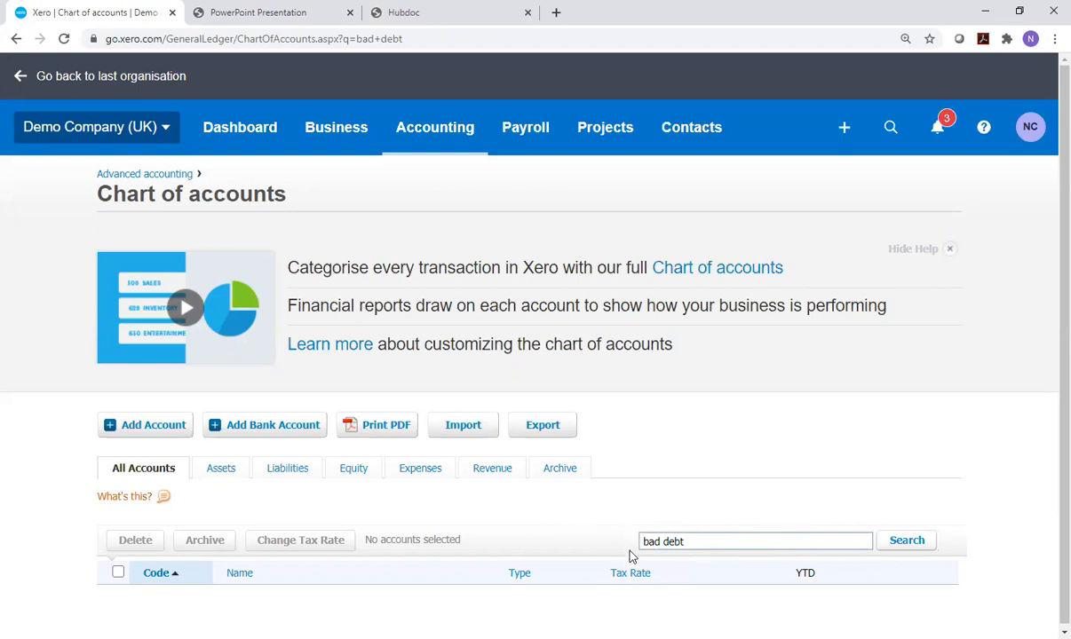
pyautogui.moveTo(611, 531)
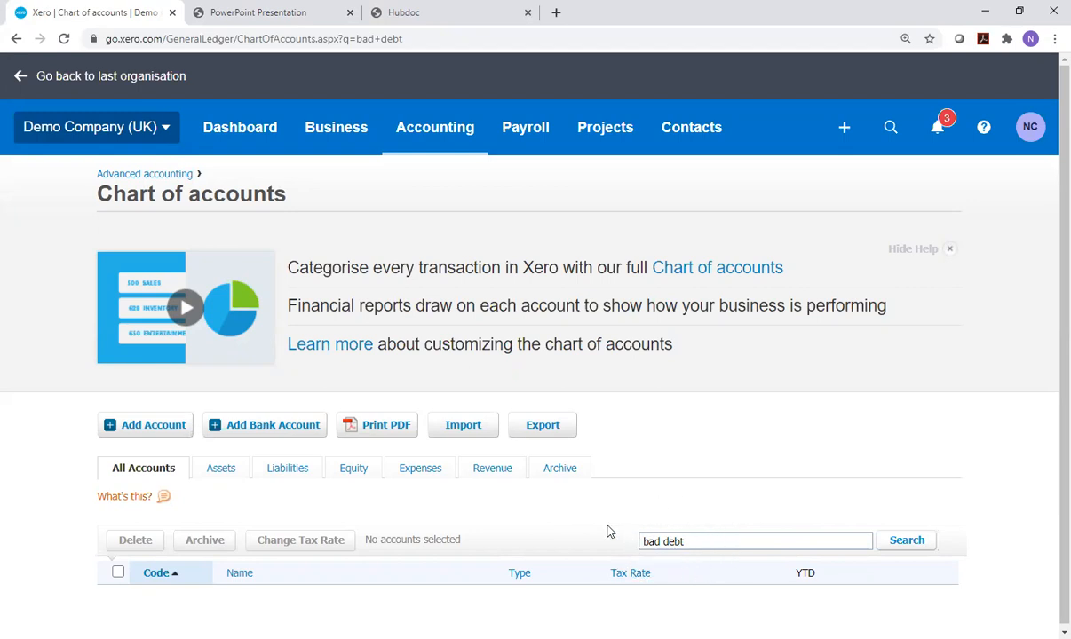
pyautogui.moveTo(145, 424)
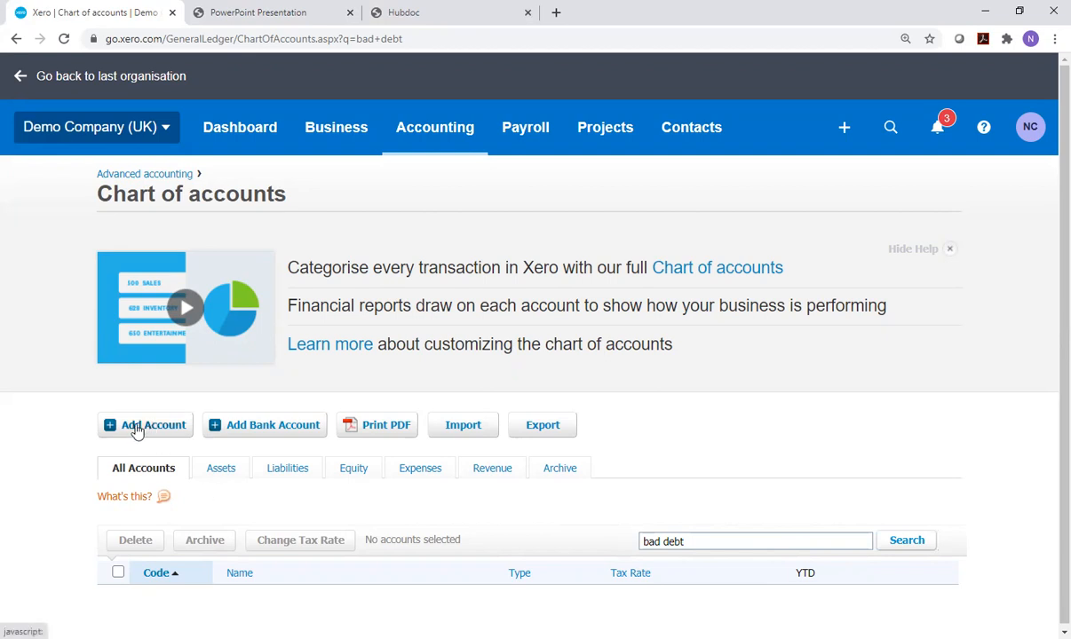
# Start a new account and set its type to Overhead.
pyautogui.click(146, 425)
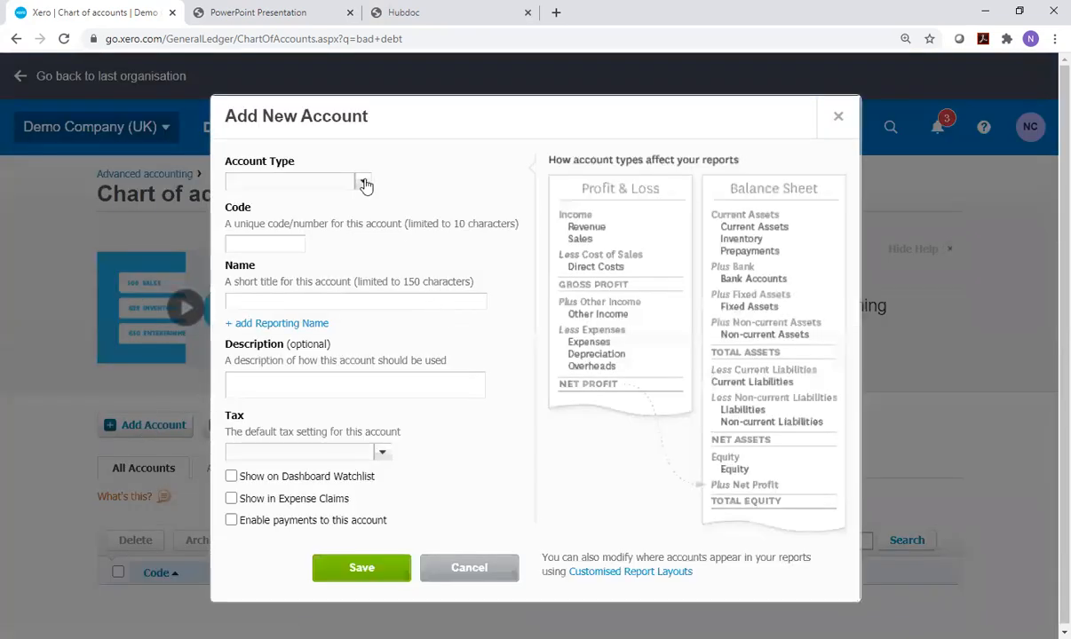
pyautogui.click(363, 181)
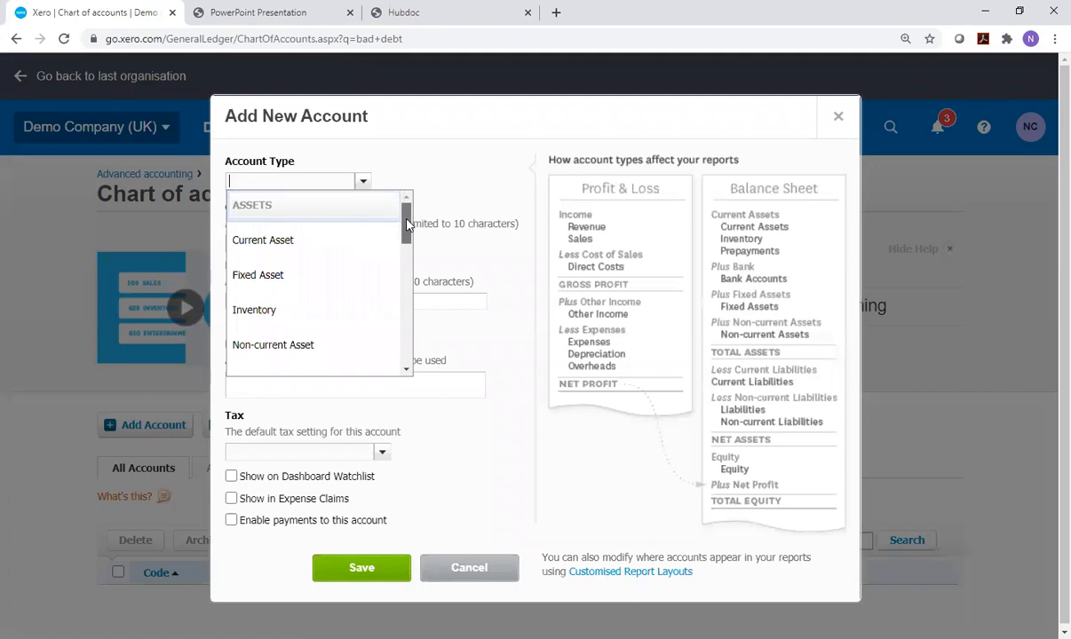
pyautogui.scroll(-3)
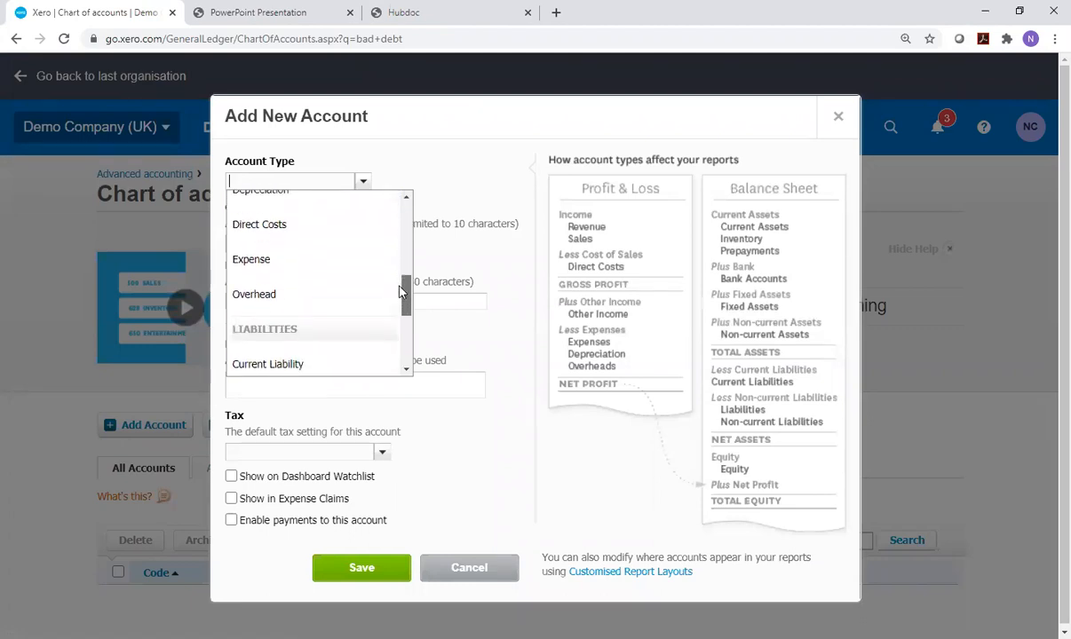
pyautogui.click(254, 295)
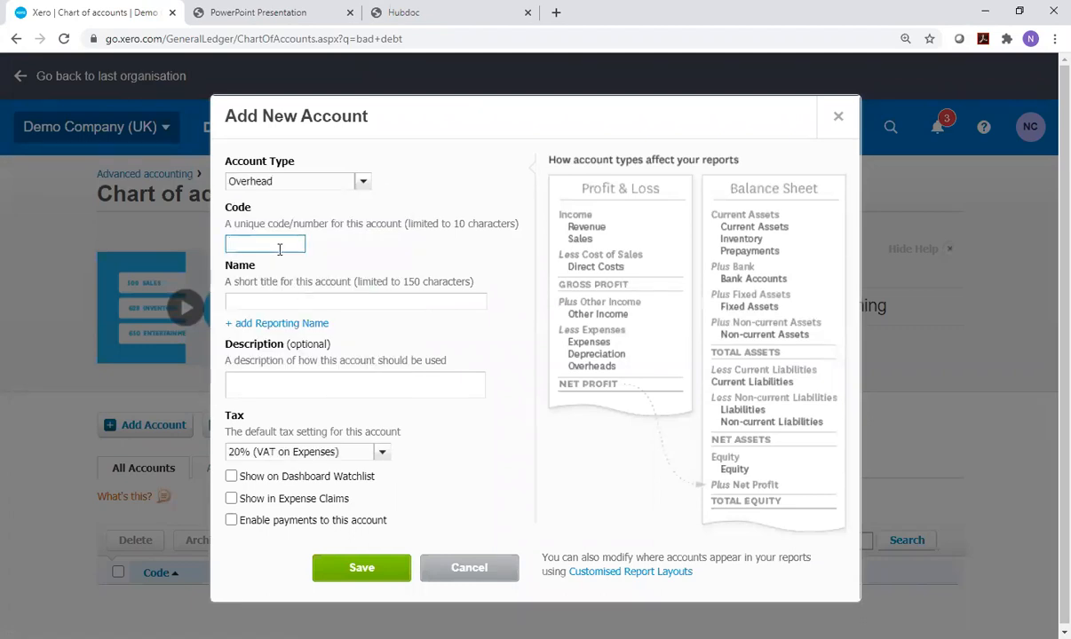
# Give the account code 415 and name Bad Debt, then save it.
pyautogui.write('4')
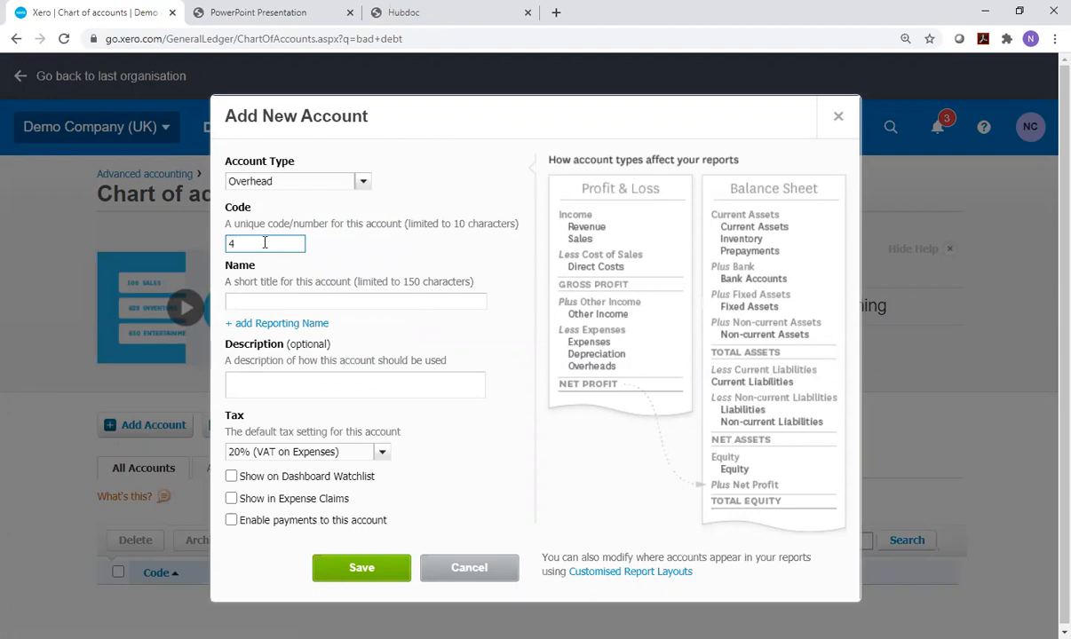
pyautogui.write('15')
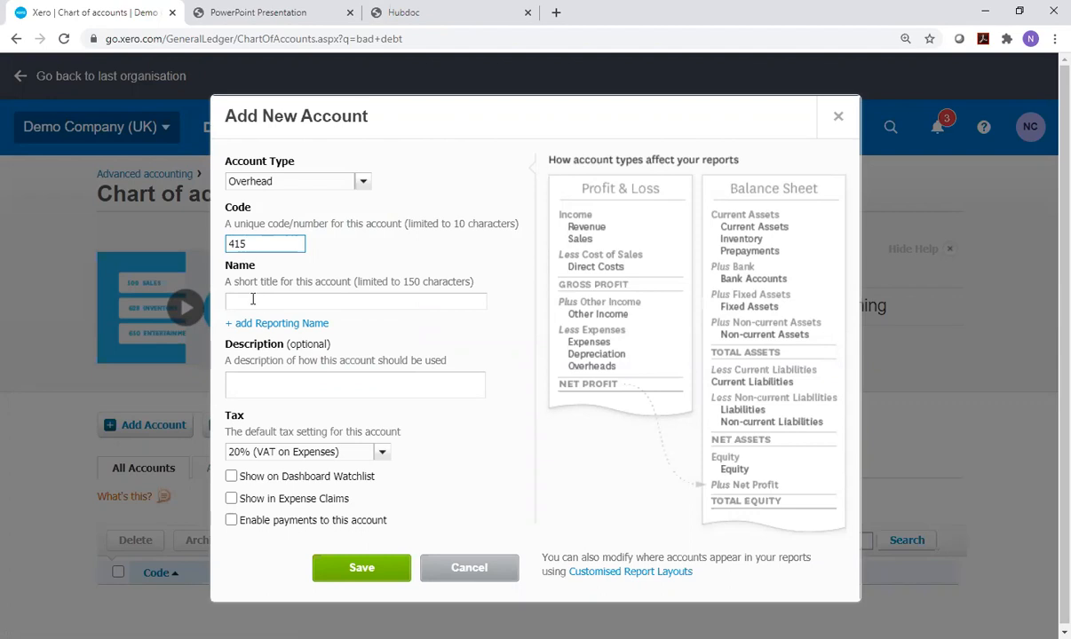
pyautogui.click(355, 320)
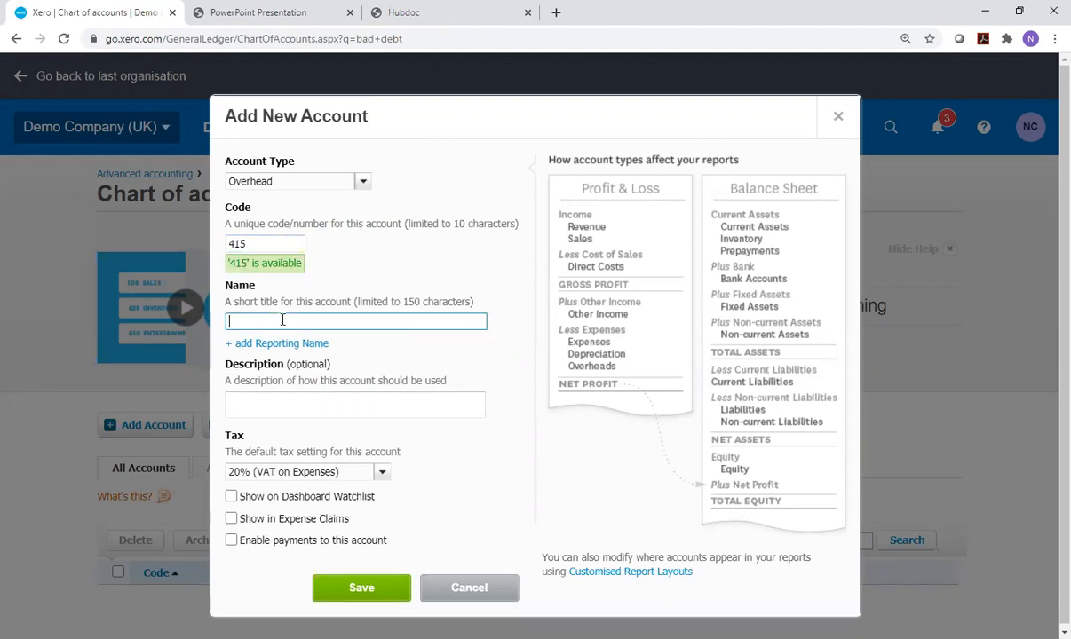
pyautogui.write('Bad D')
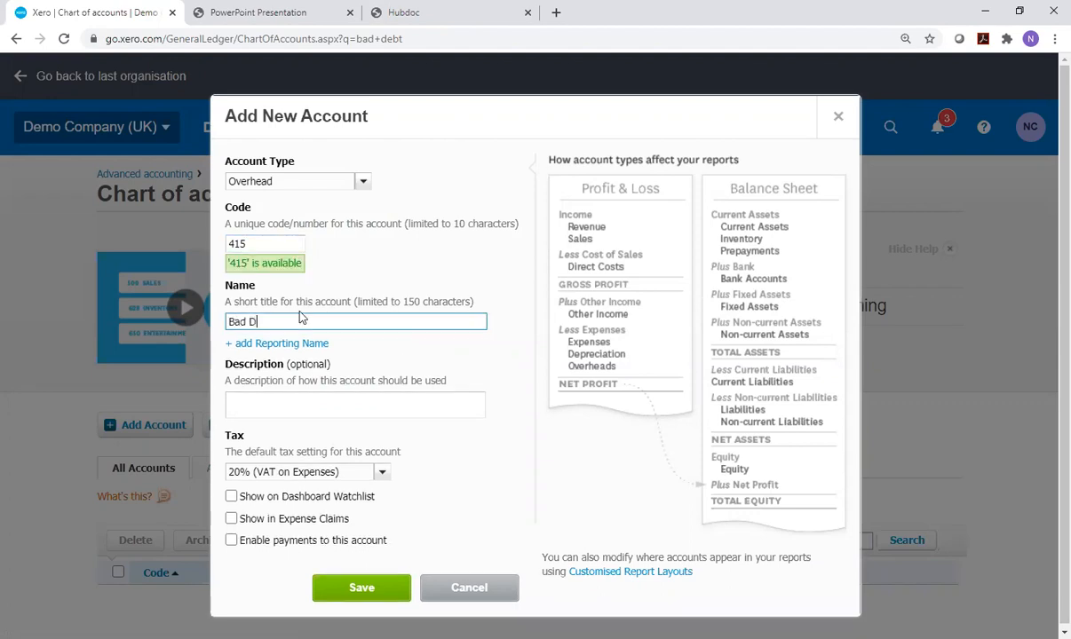
pyautogui.write('ebt')
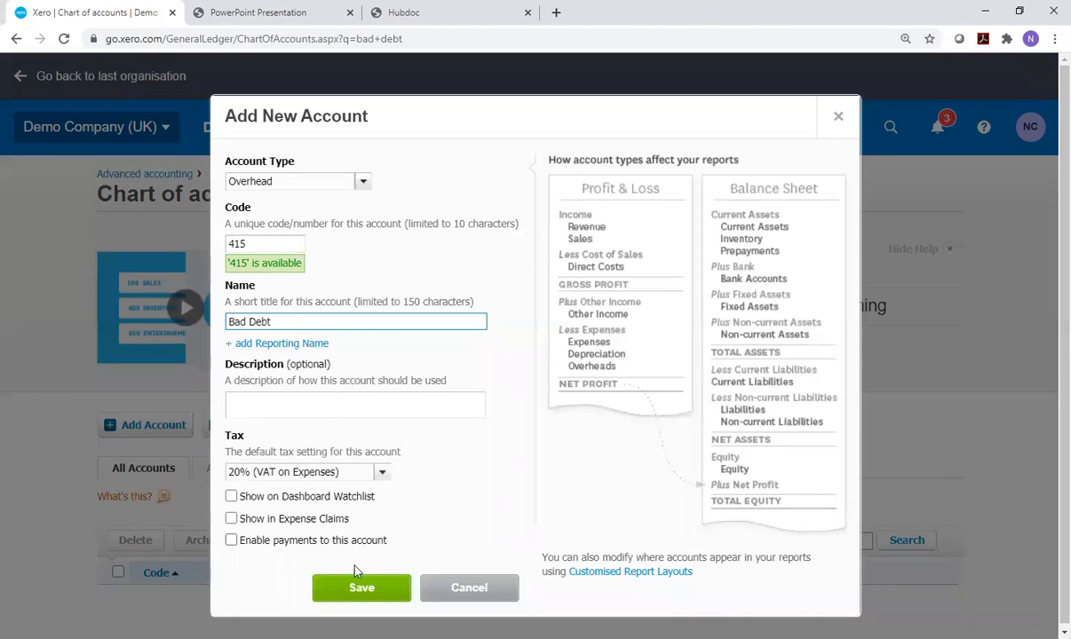
pyautogui.click(362, 588)
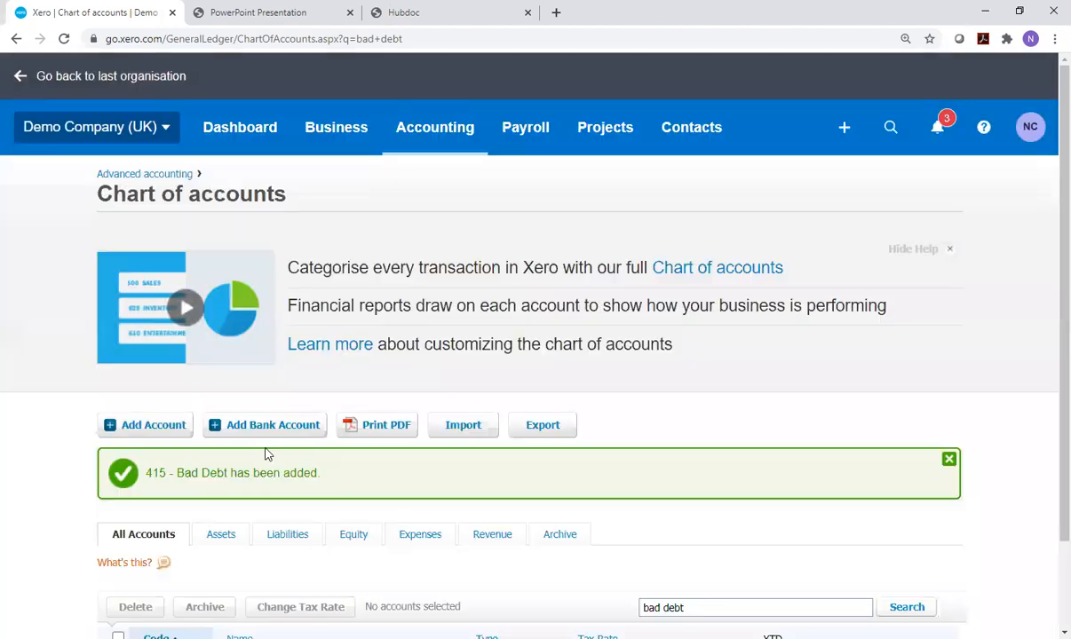
pyautogui.moveTo(607, 473)
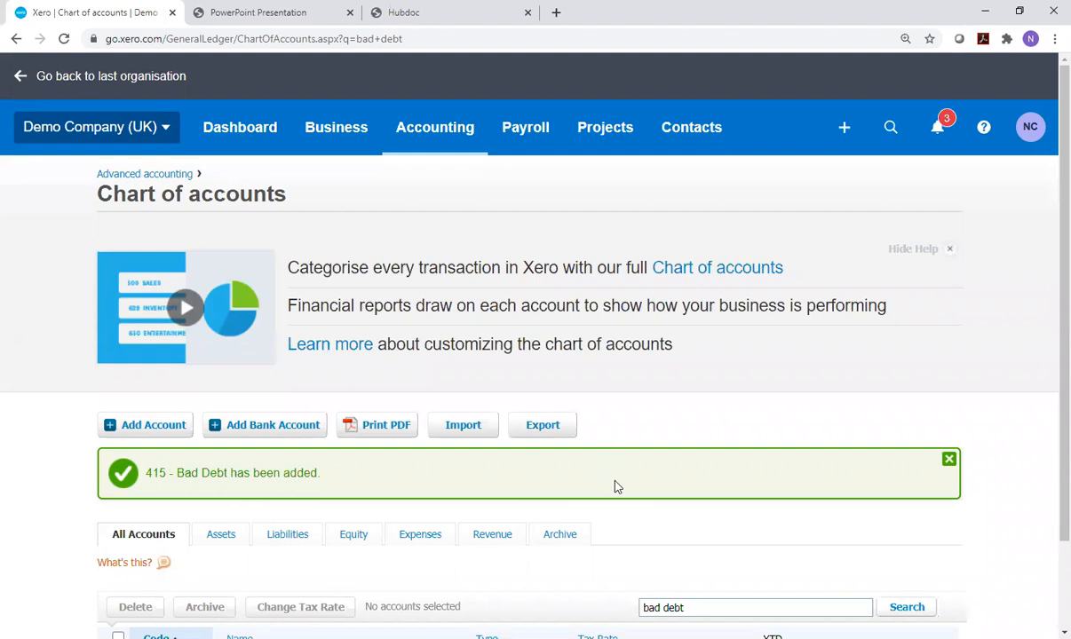
pyautogui.scroll(-3)
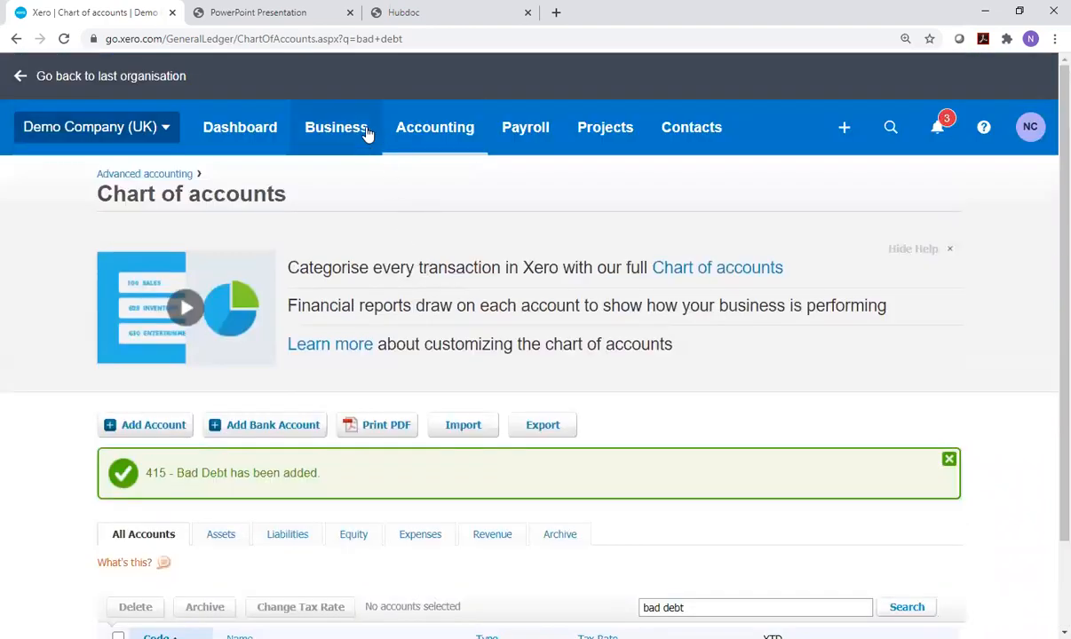
# Show the sales invoices Awaiting Payment list with overdue INV-0028 in view.
pyautogui.click(336, 128)
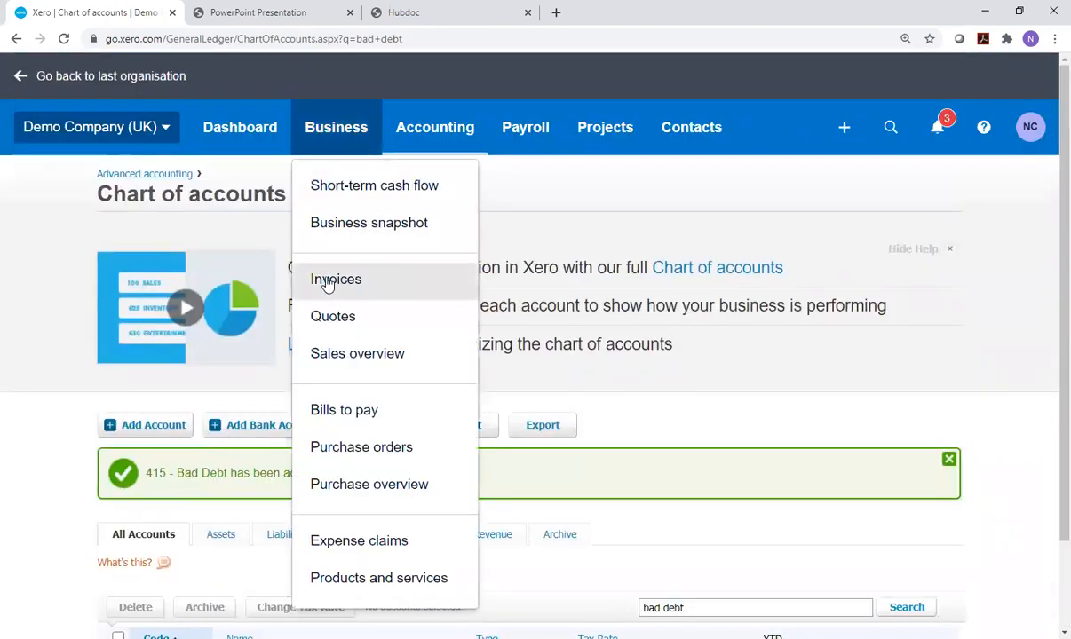
pyautogui.click(336, 278)
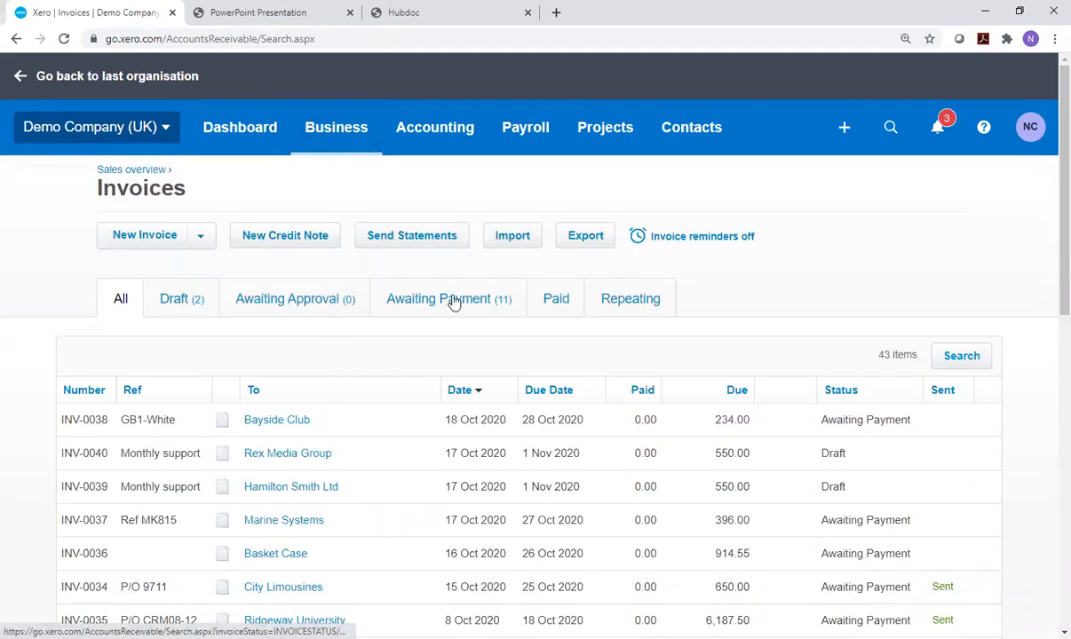
pyautogui.click(448, 299)
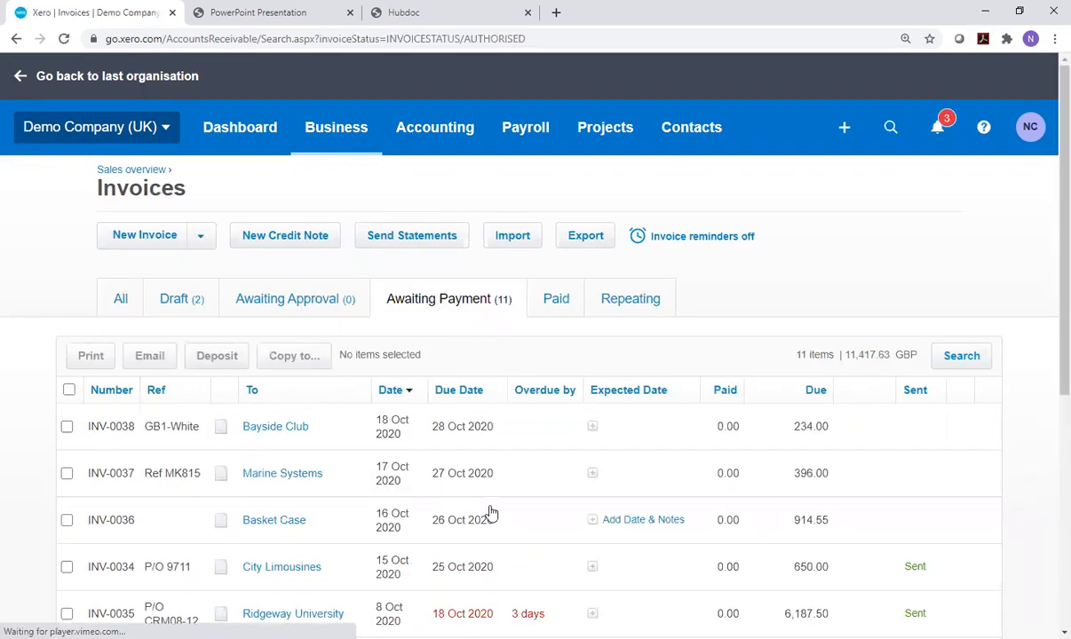
pyautogui.scroll(-3)
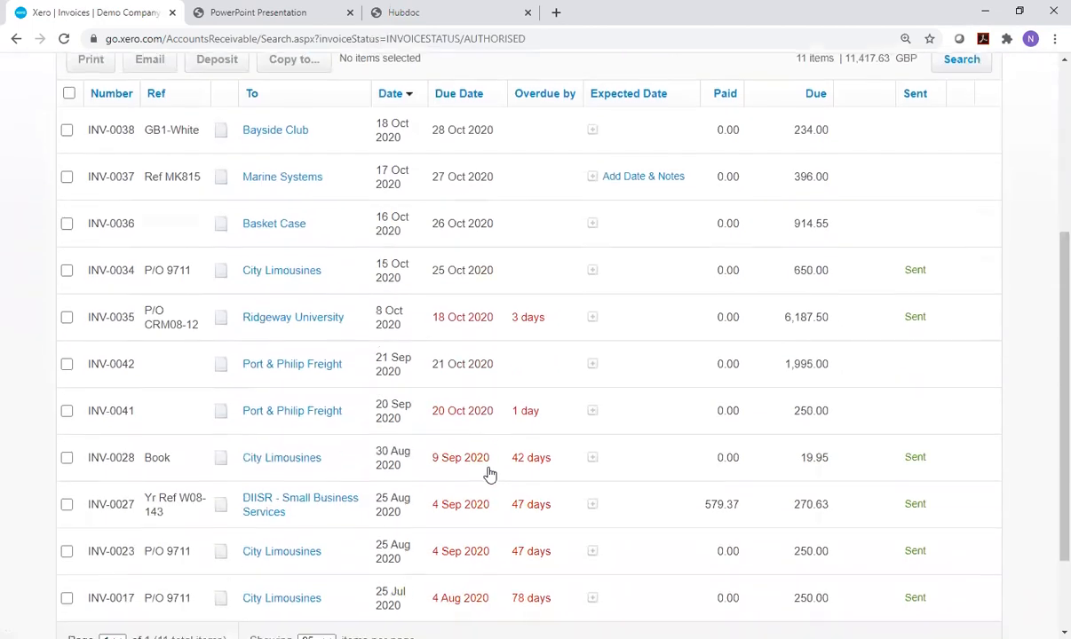
pyautogui.moveTo(465, 514)
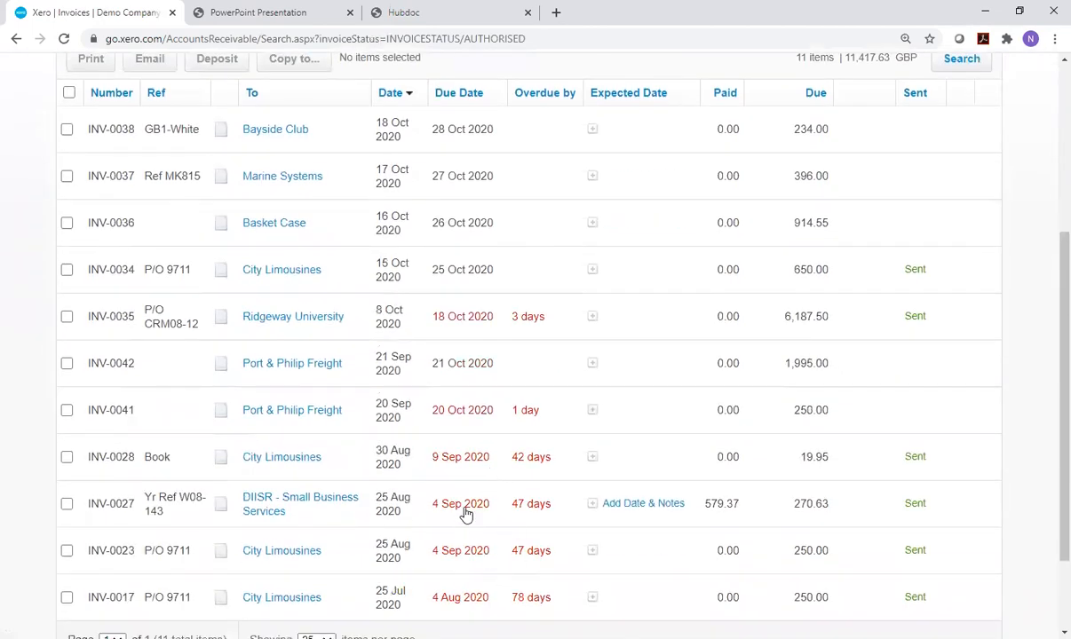
pyautogui.moveTo(453, 469)
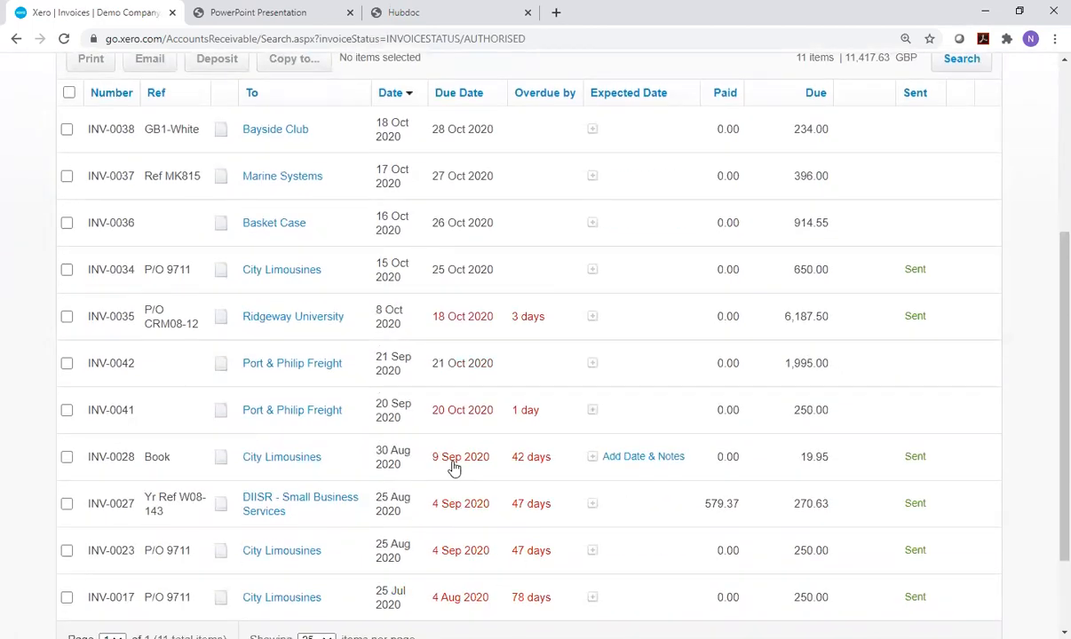
pyautogui.moveTo(96, 462)
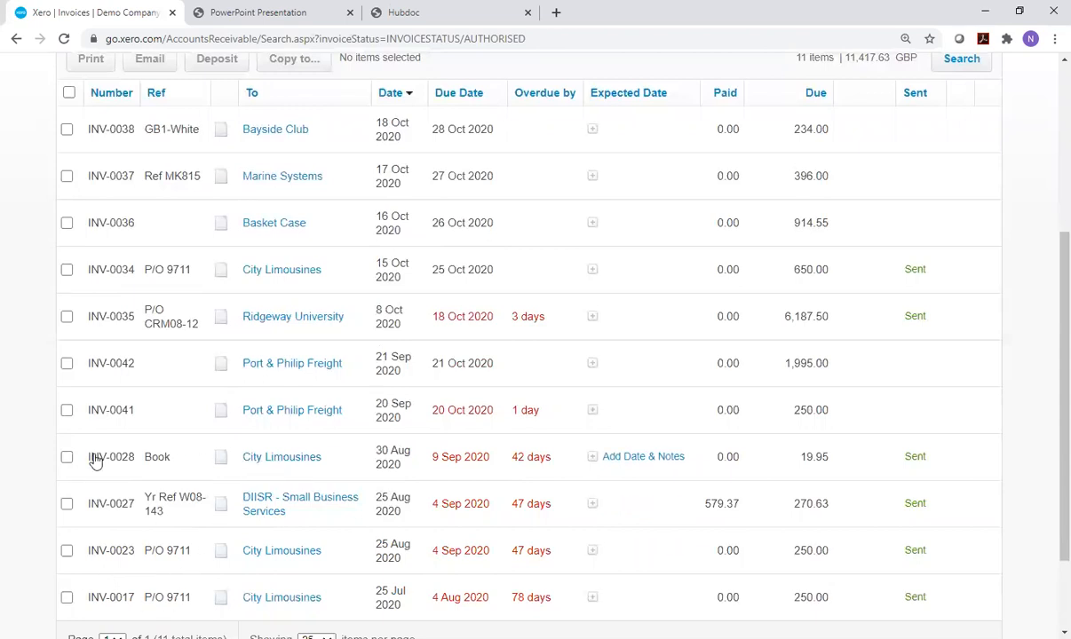
pyautogui.moveTo(643, 454)
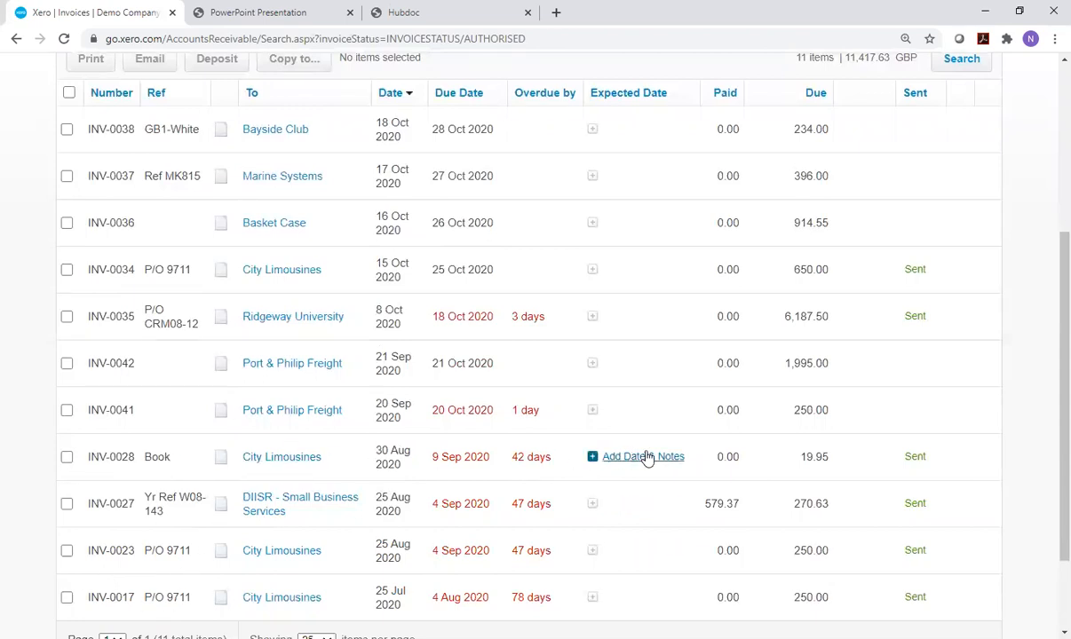
pyautogui.moveTo(103, 468)
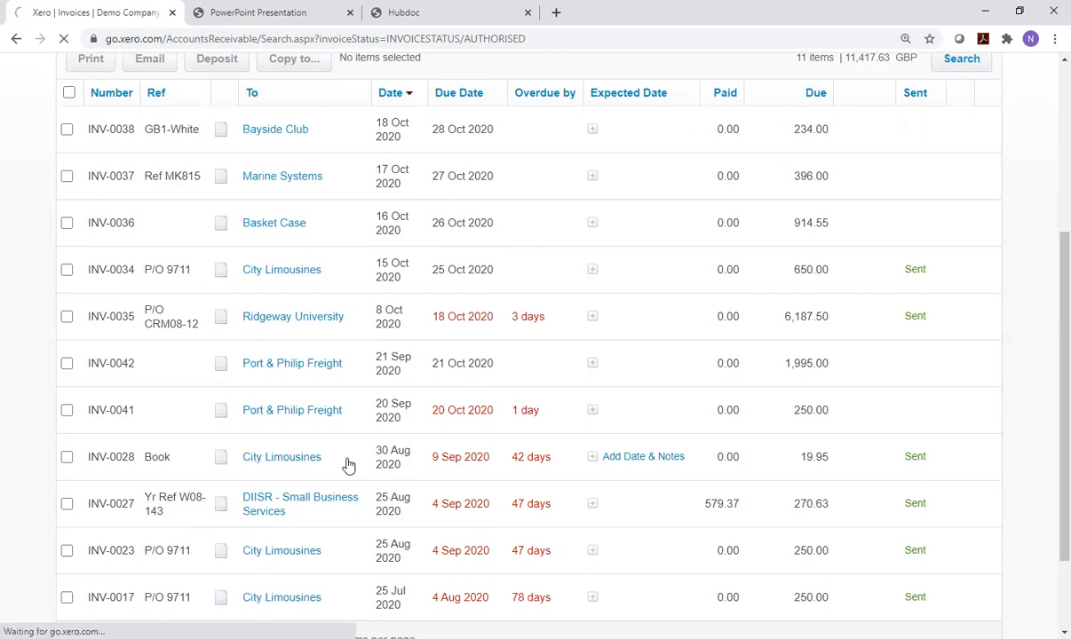
# Add a credit note against invoice INV-0028 for City Limousines from its Invoice Options.
pyautogui.click(110, 457)
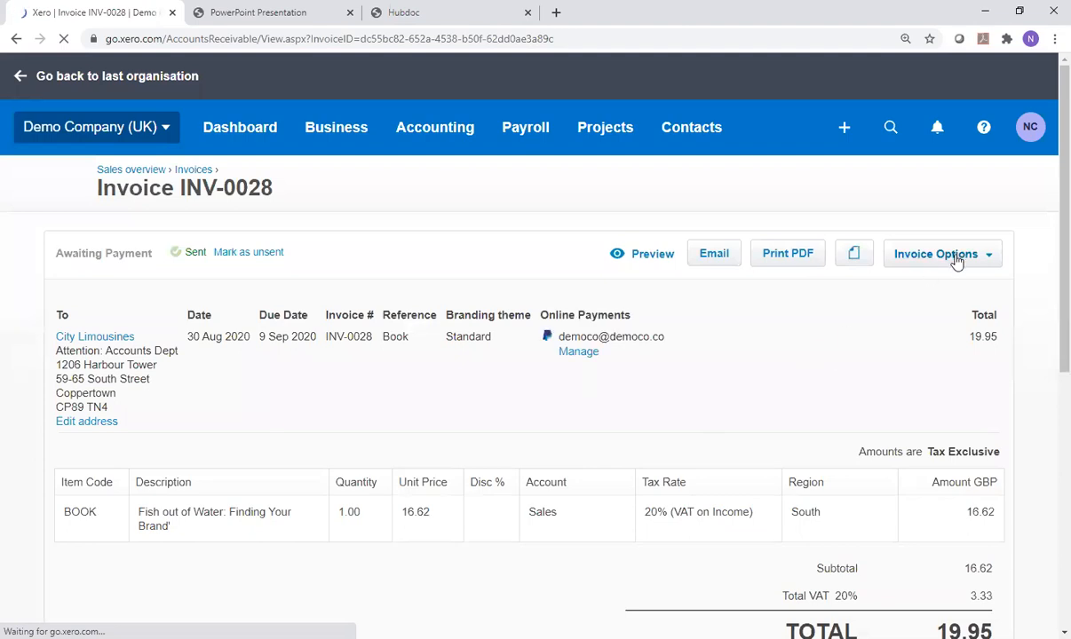
pyautogui.click(938, 254)
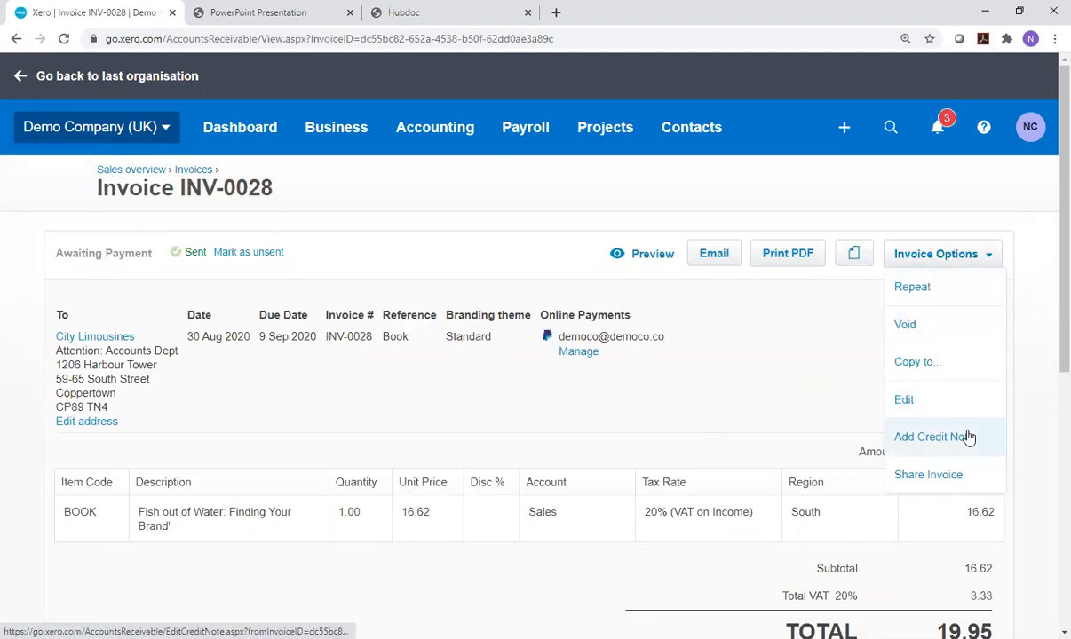
pyautogui.moveTo(952, 437)
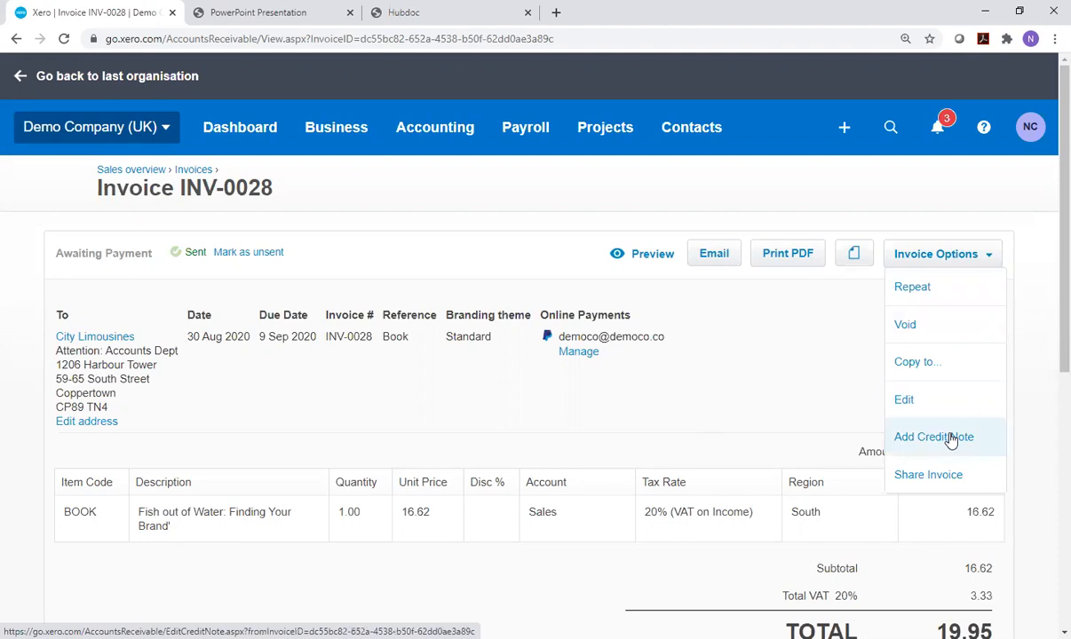
pyautogui.moveTo(977, 442)
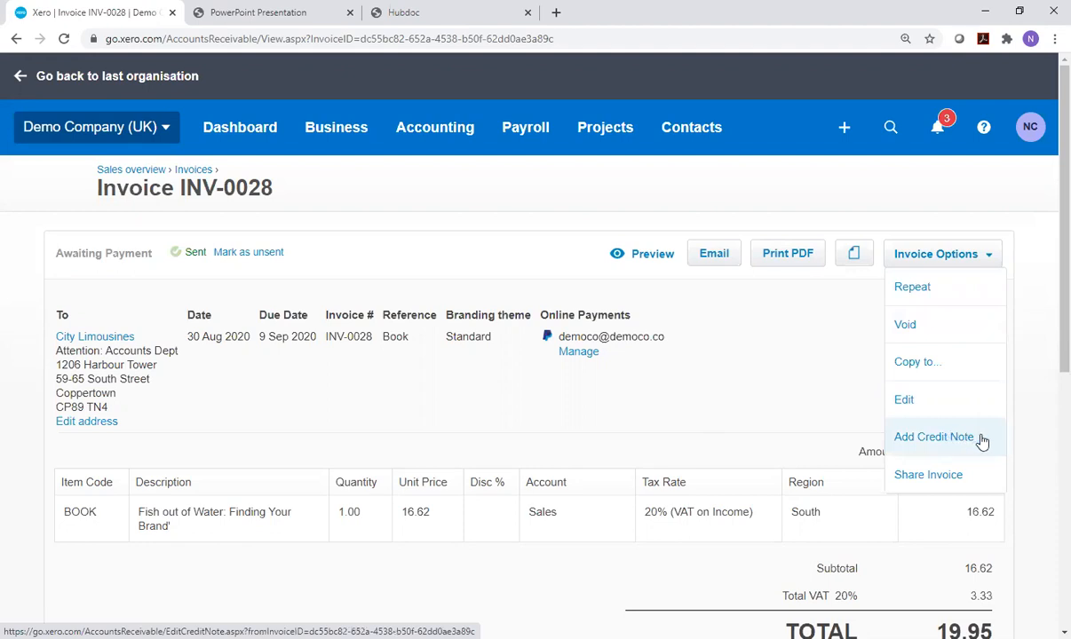
pyautogui.click(934, 436)
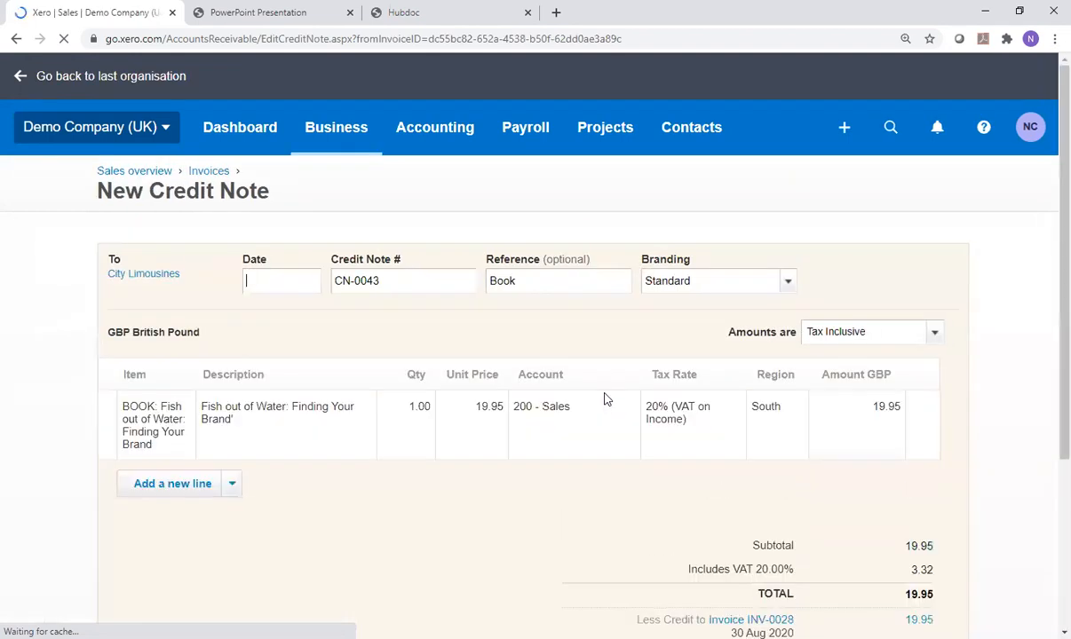
# Date the credit note and code its line to 415 - Bad Debt at 20% (VAT on Expenses).
pyautogui.click(282, 281)
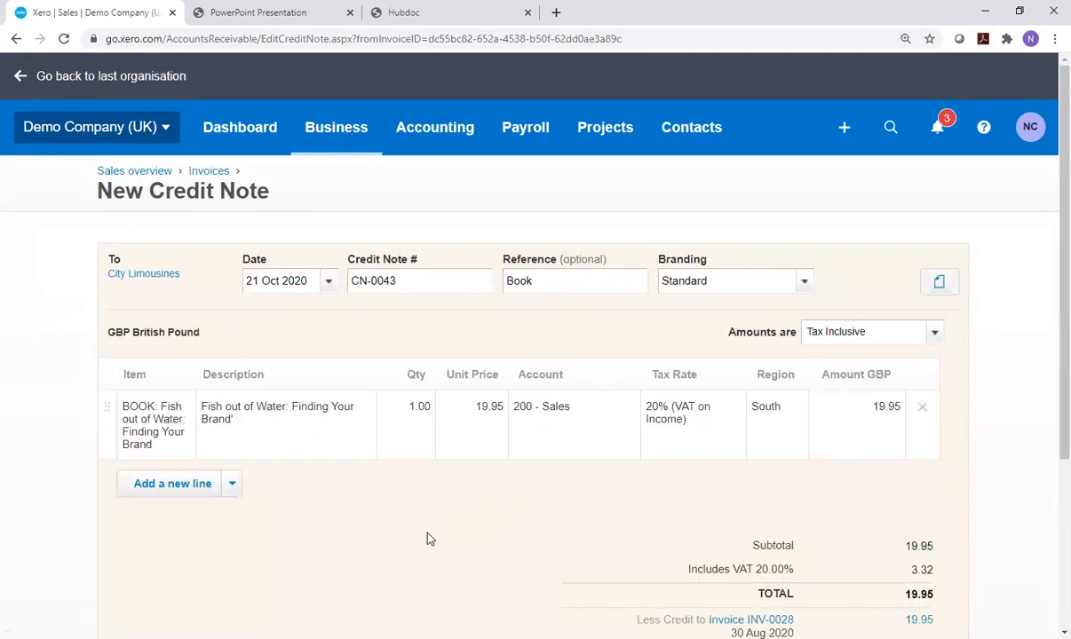
pyautogui.moveTo(283, 558)
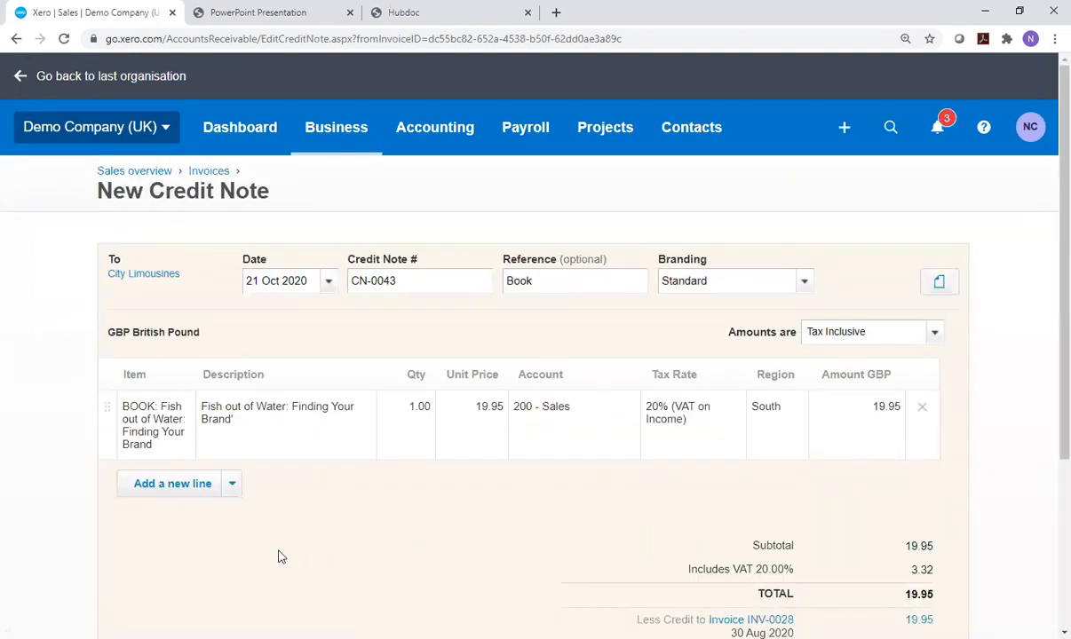
pyautogui.moveTo(595, 373)
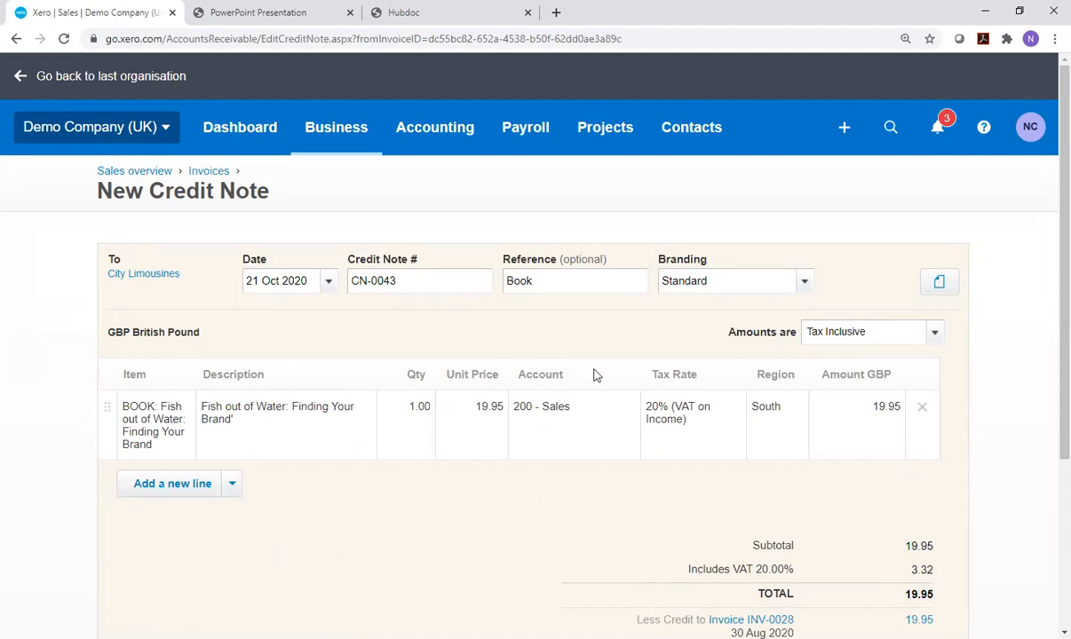
pyautogui.moveTo(574, 412)
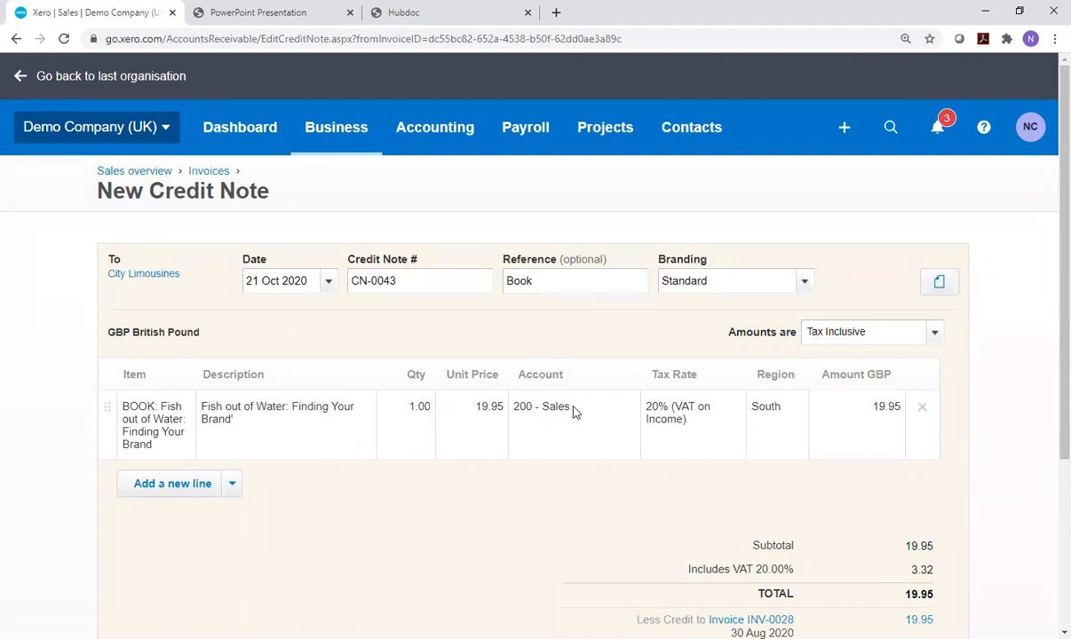
pyautogui.moveTo(554, 449)
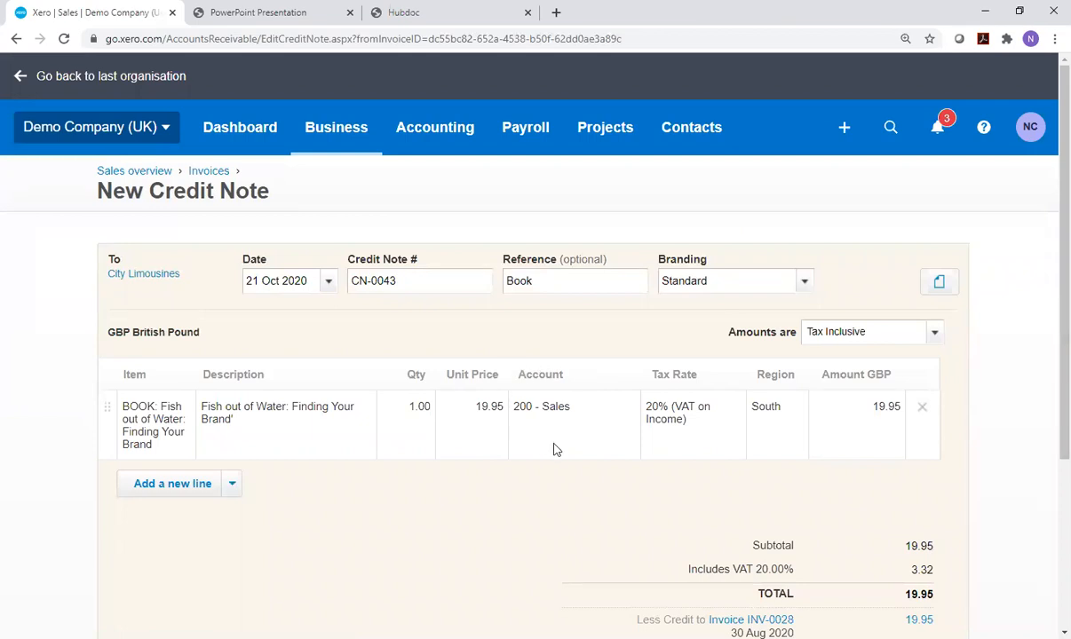
pyautogui.moveTo(595, 444)
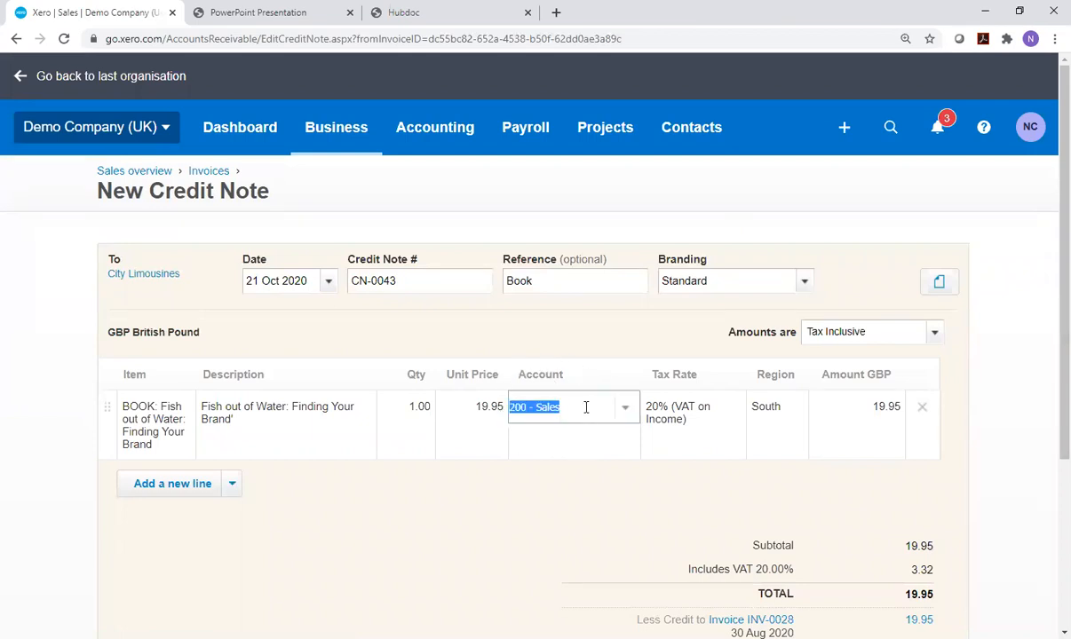
pyautogui.click(625, 407)
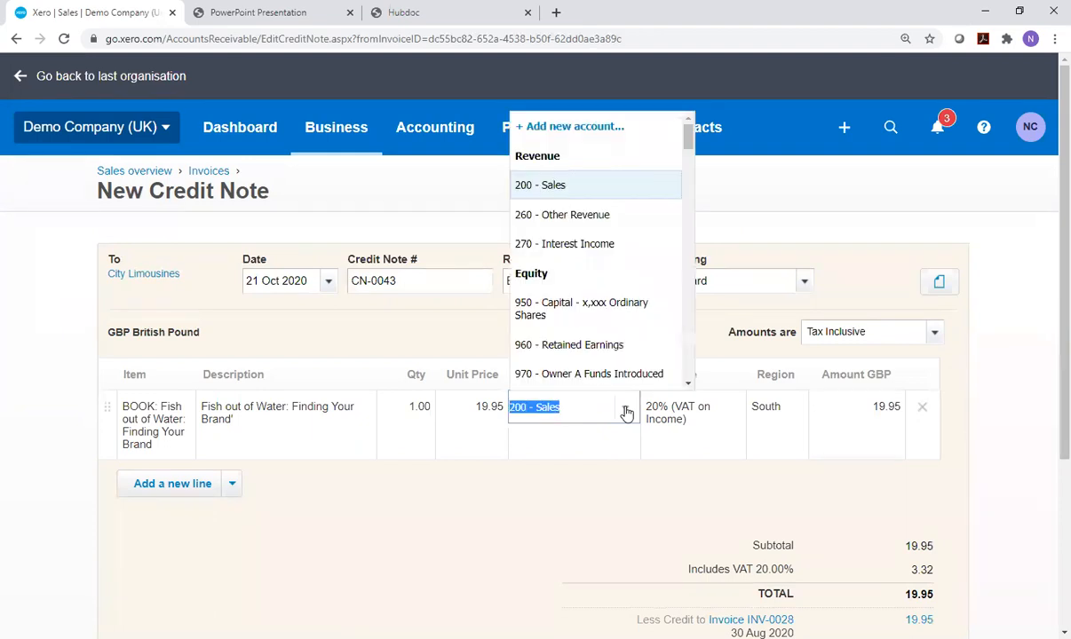
pyautogui.write('bad')
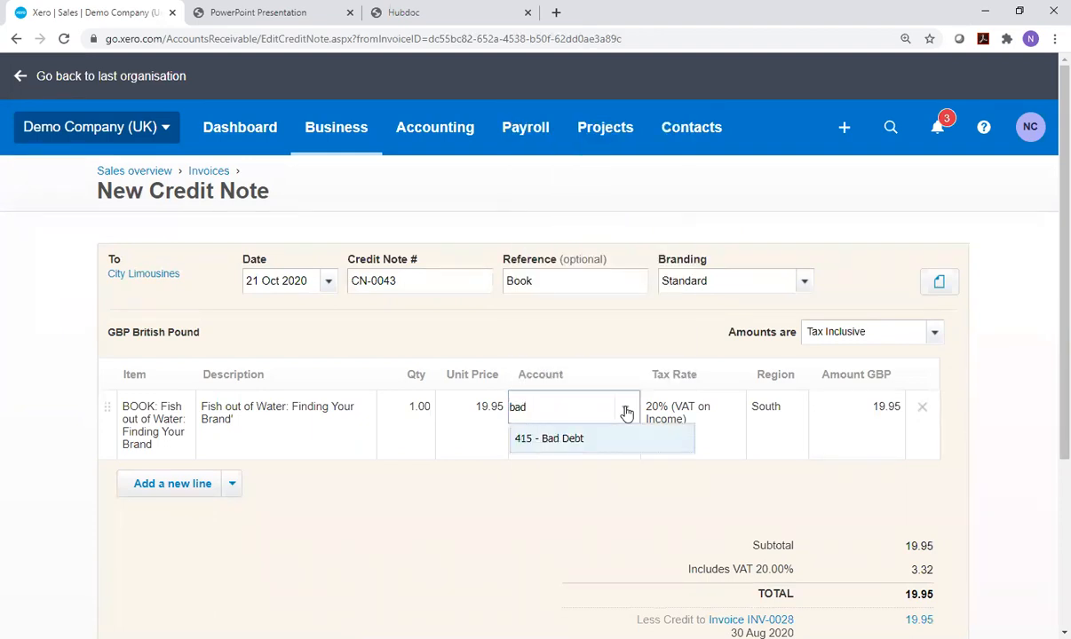
pyautogui.moveTo(568, 440)
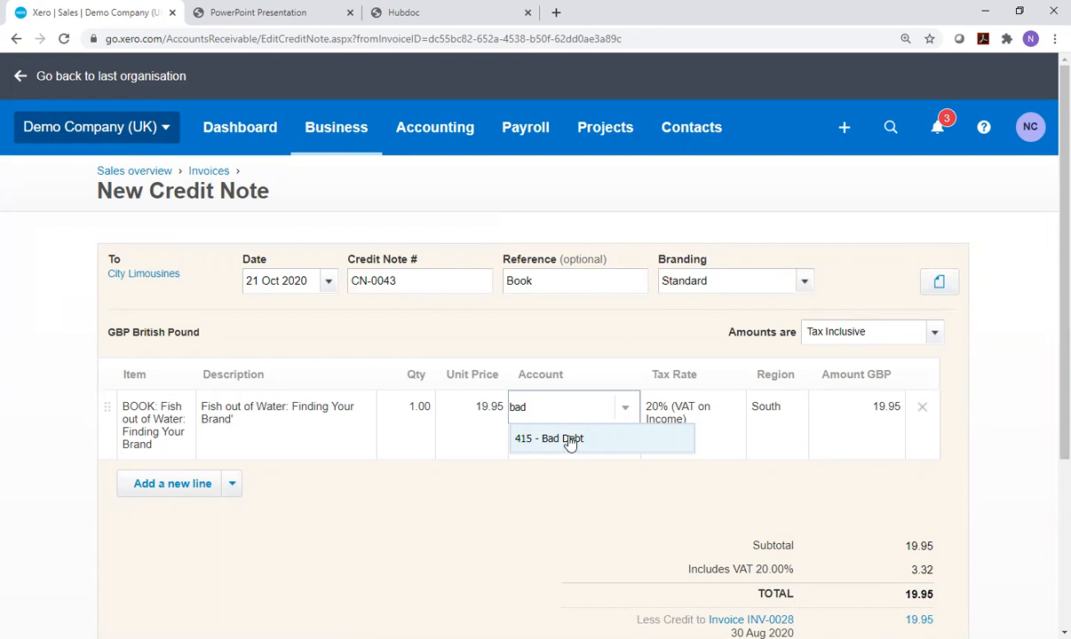
pyautogui.click(549, 437)
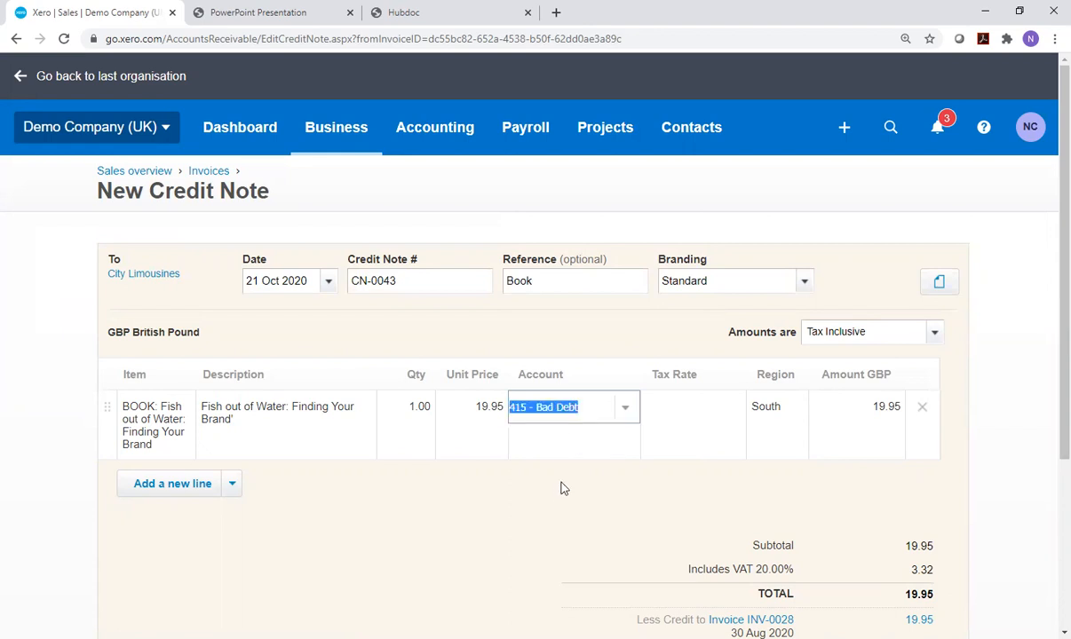
pyautogui.click(692, 407)
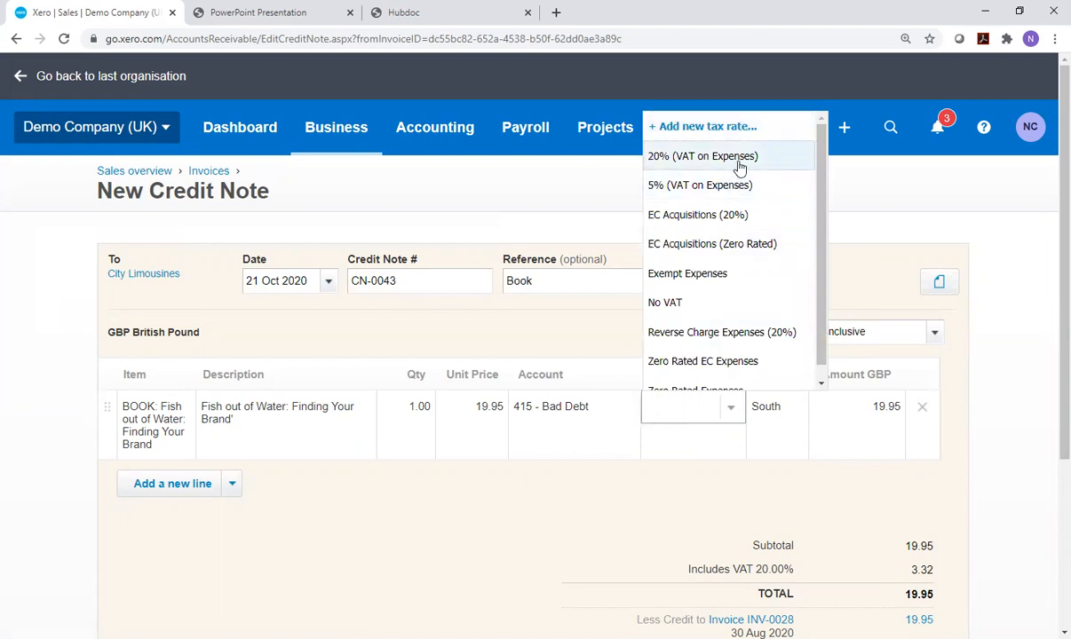
pyautogui.click(701, 156)
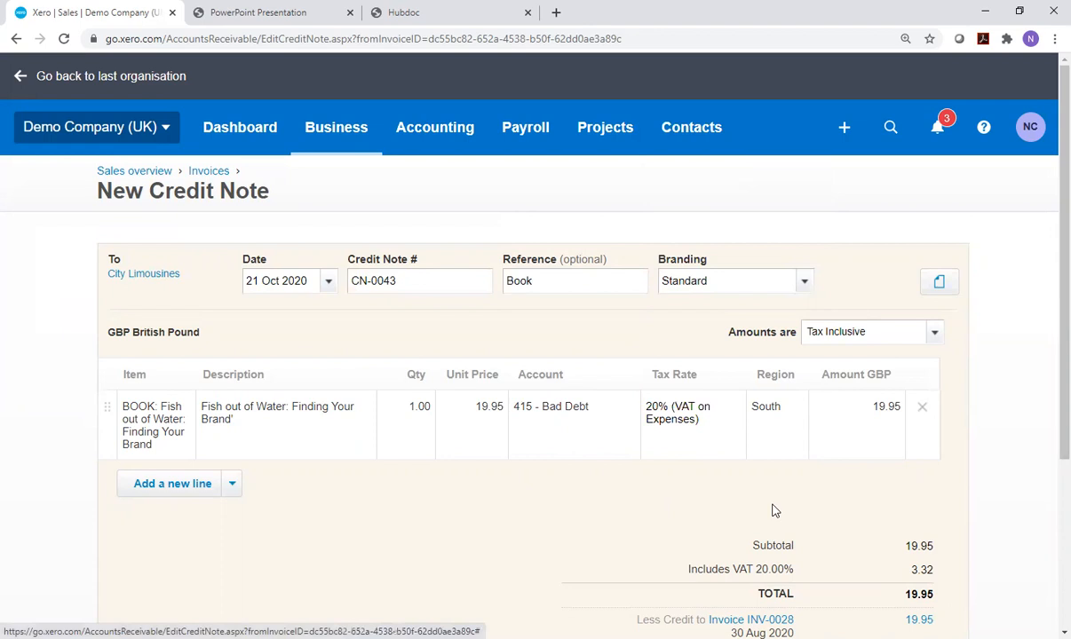
pyautogui.moveTo(565, 494)
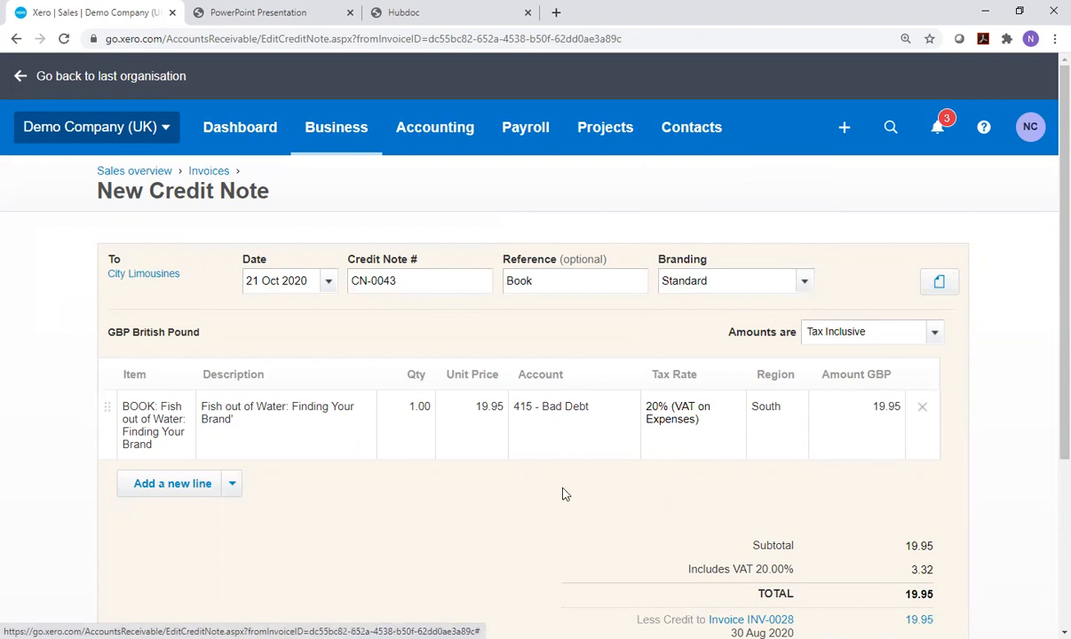
# Approve credit note CN-0043 so invoice INV-0028 shows as Paid.
pyautogui.scroll(-3)
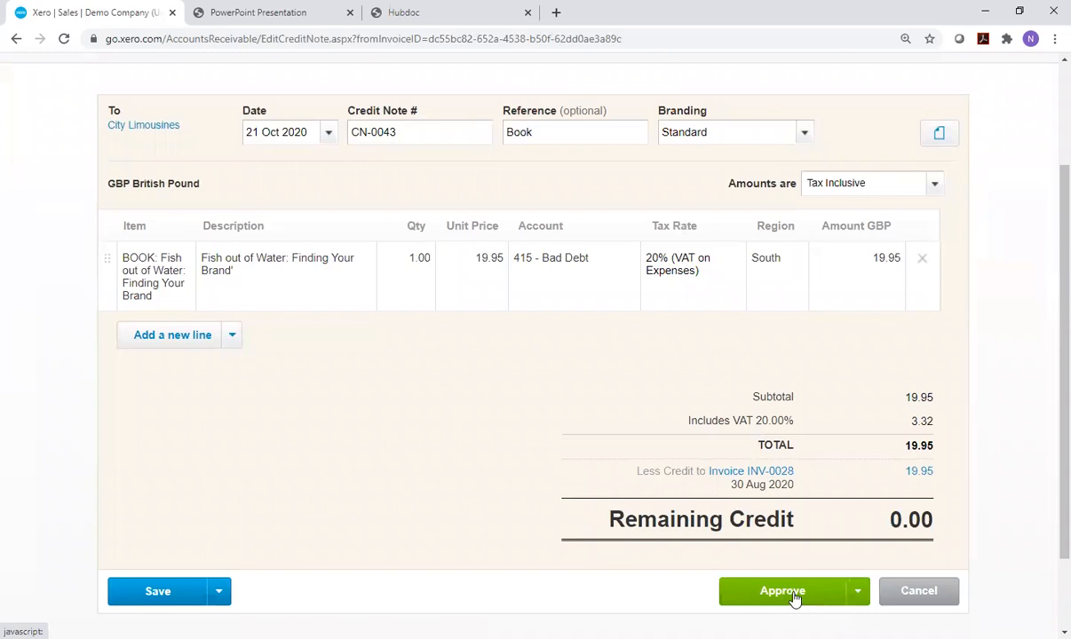
pyautogui.click(781, 590)
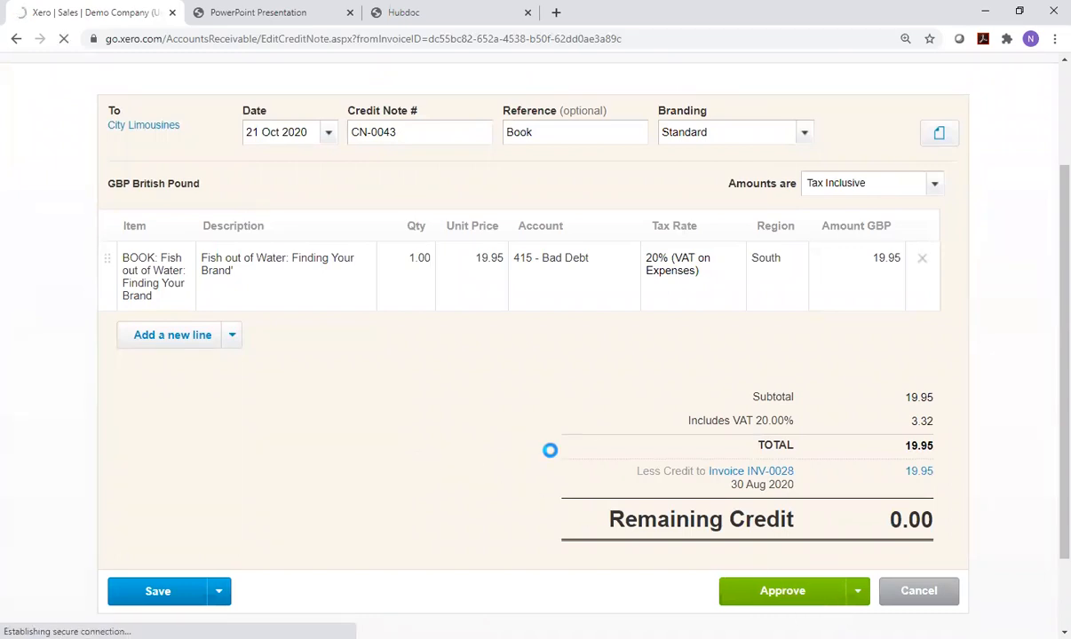
pyautogui.click(781, 590)
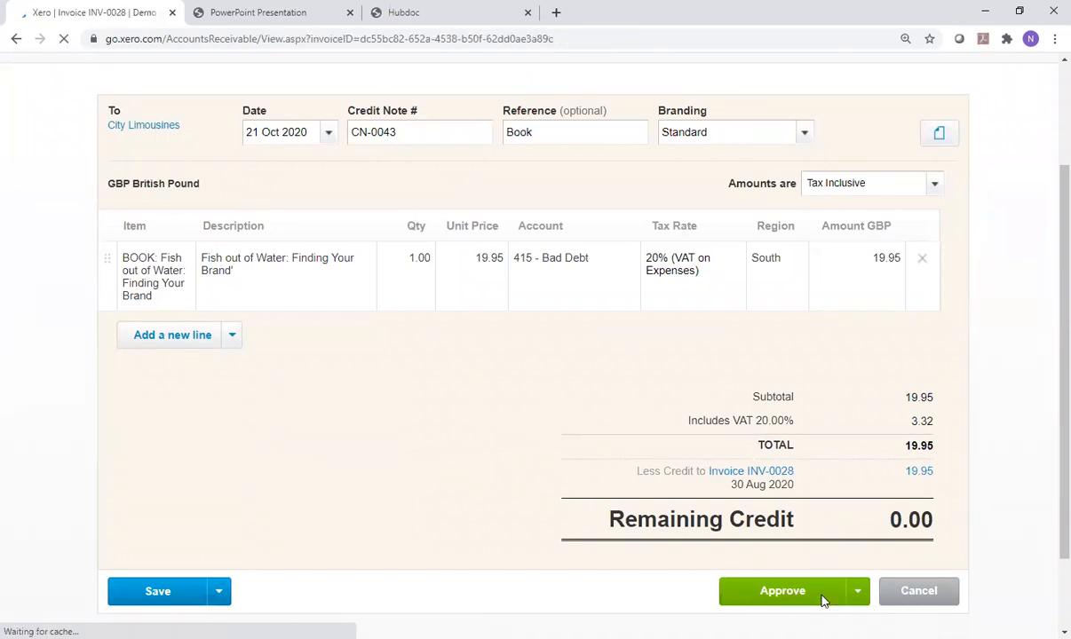
pyautogui.click(782, 589)
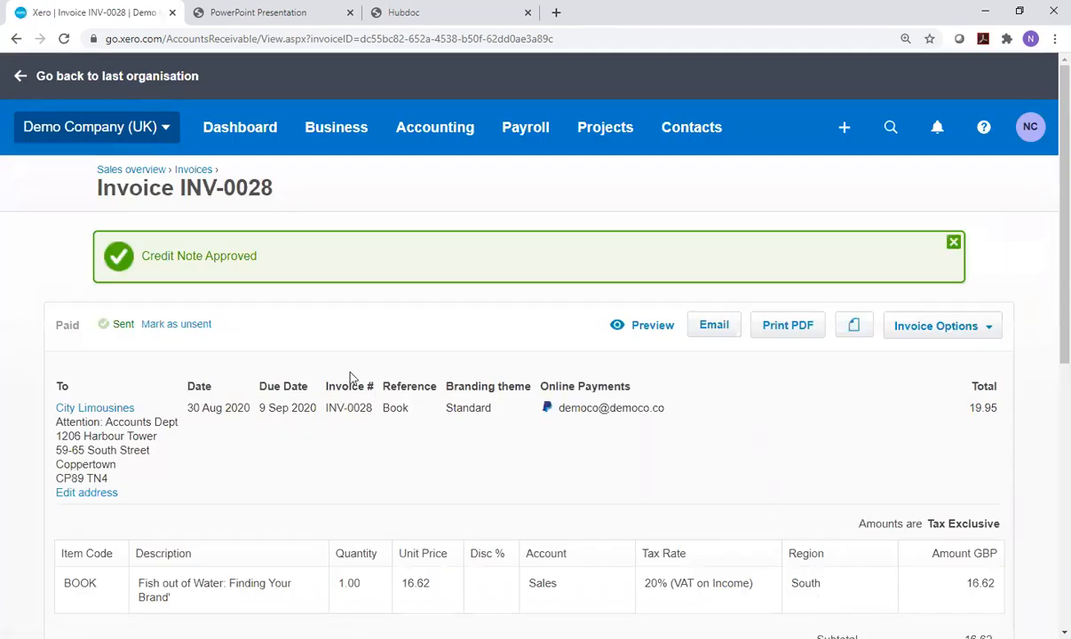
pyautogui.scroll(-3)
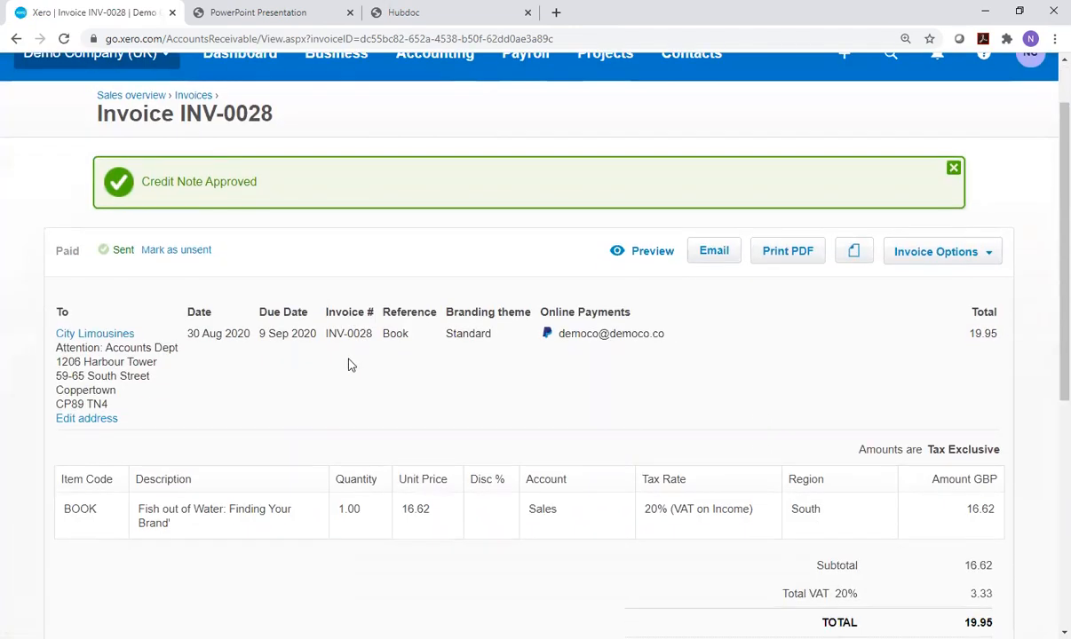
pyautogui.moveTo(356, 401)
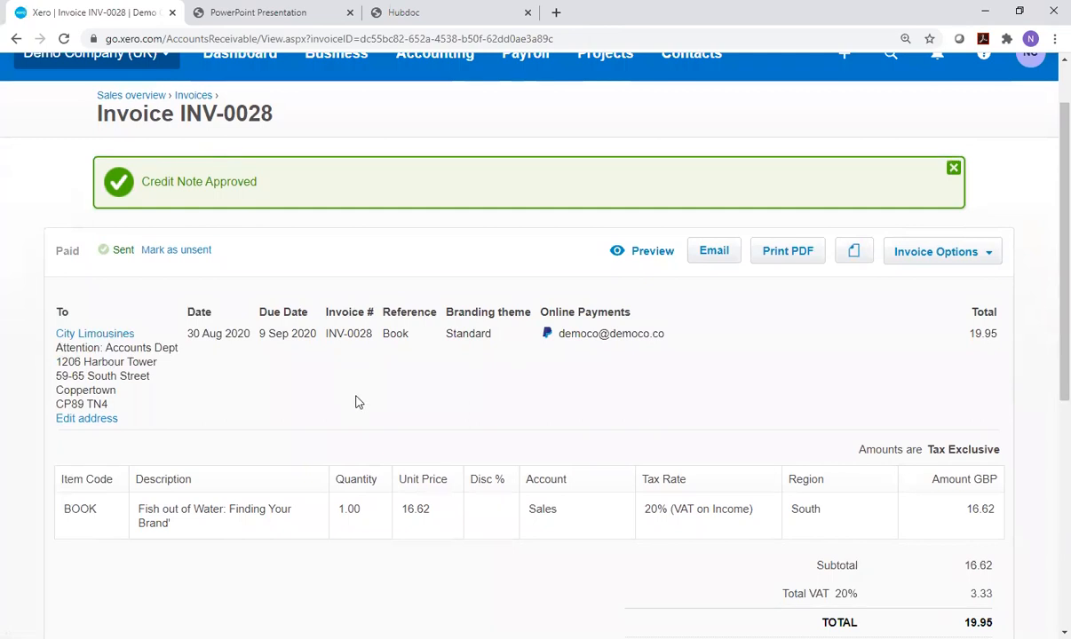
pyautogui.moveTo(524, 365)
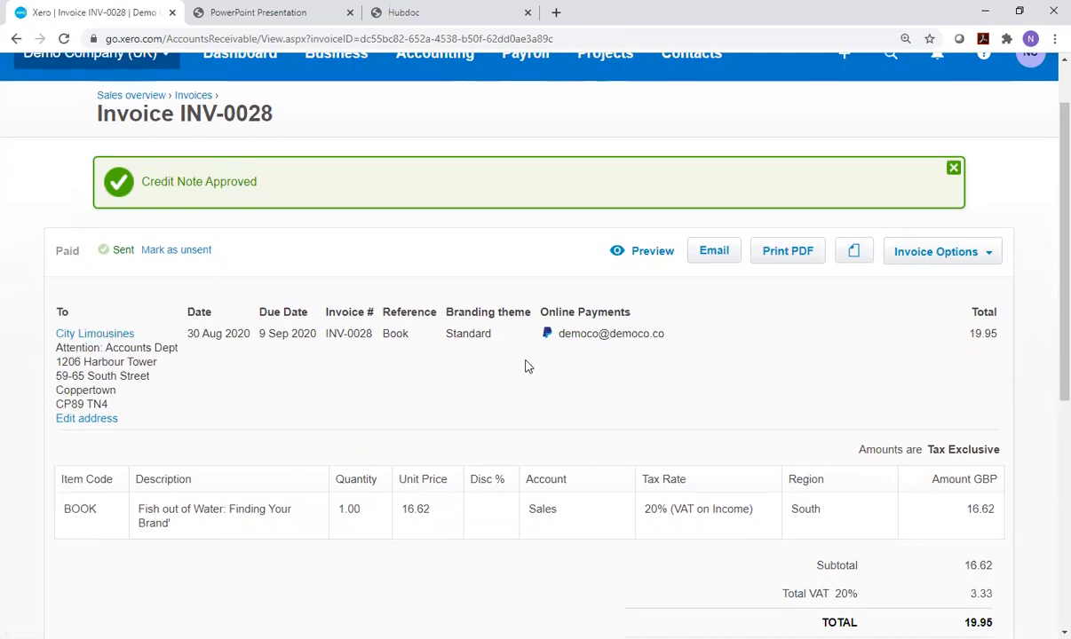
pyautogui.scroll(-3)
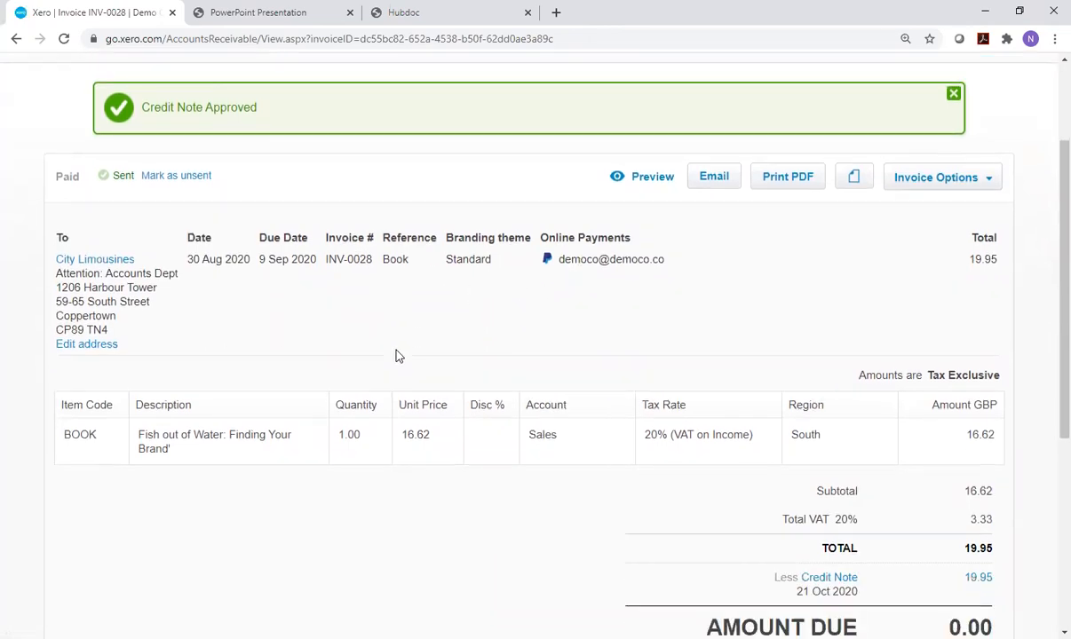
pyautogui.moveTo(526, 316)
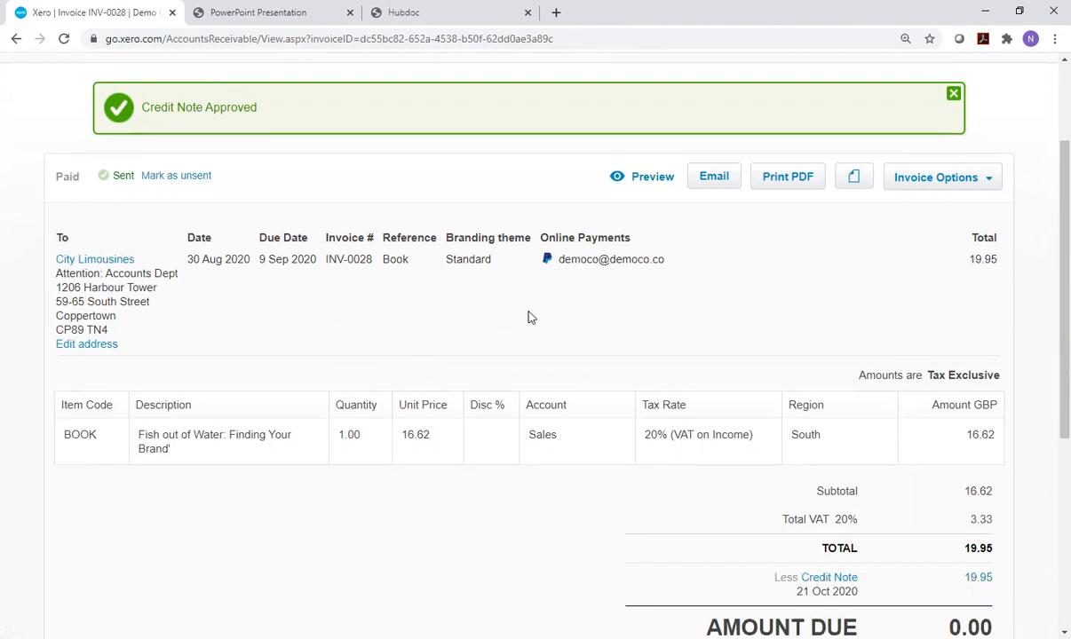
pyautogui.scroll(3)
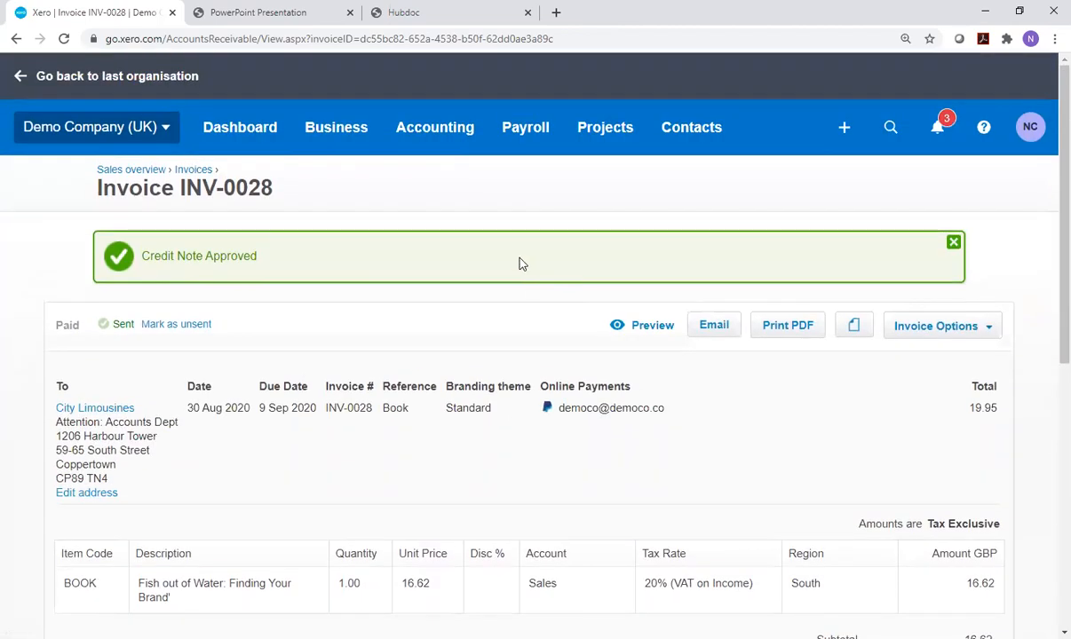
pyautogui.scroll(-3)
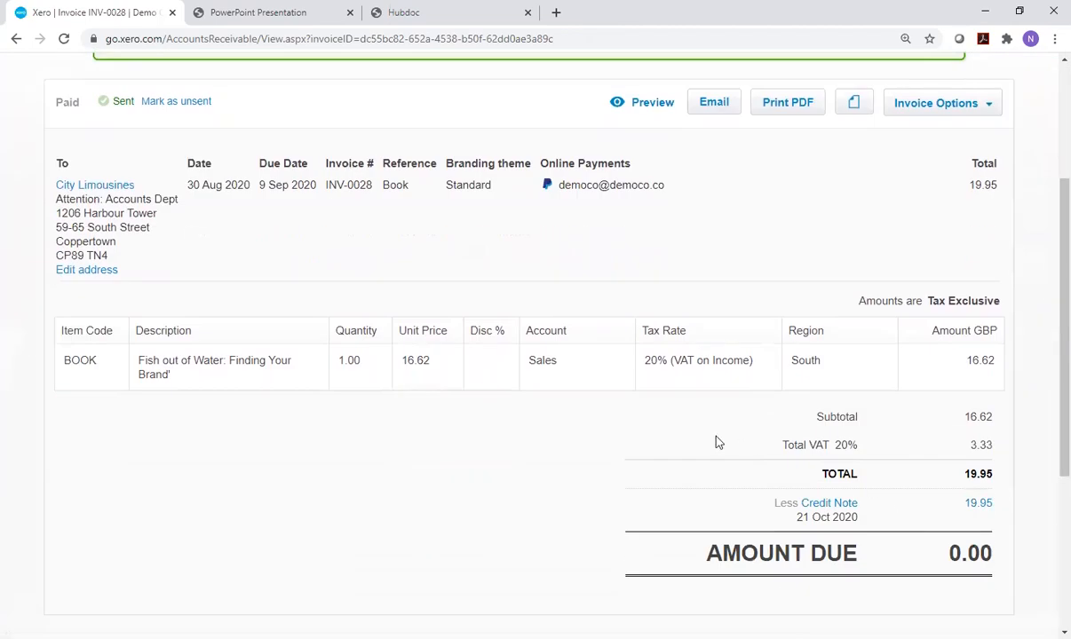
pyautogui.moveTo(640, 426)
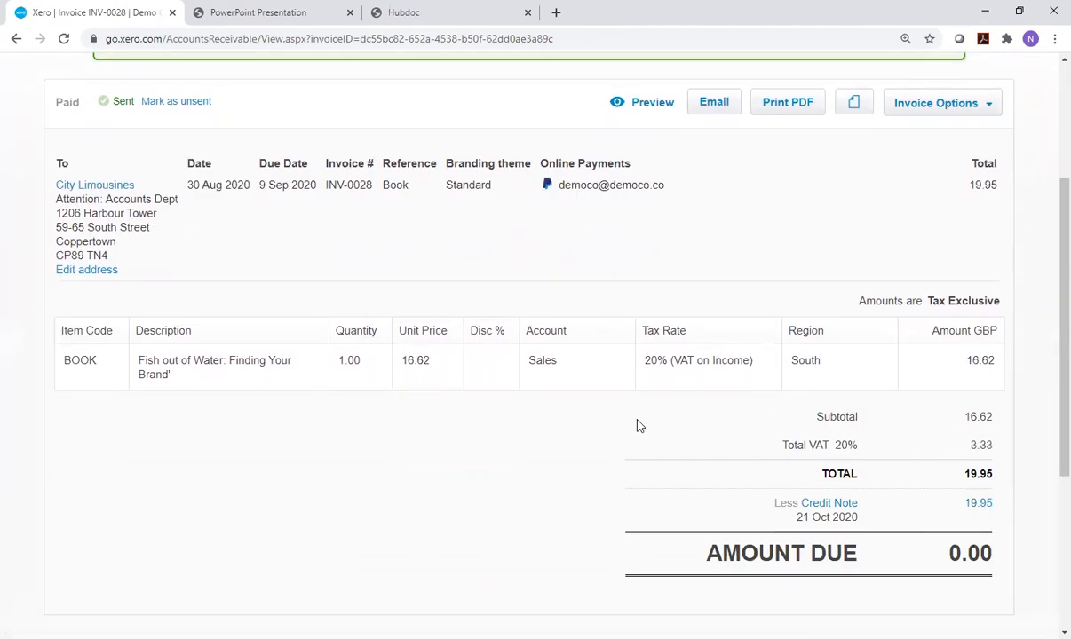